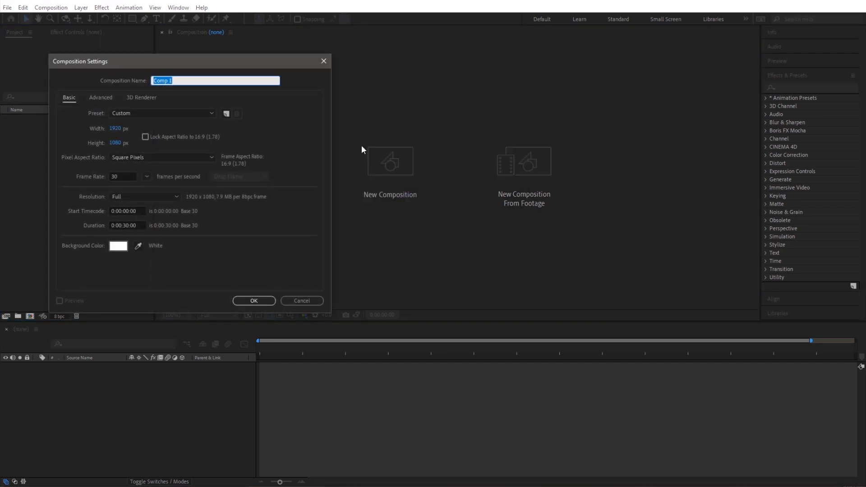
Name the composition Star with a black background and a 0:00:10:00 duration.
{"action": "type", "text": "Star"}
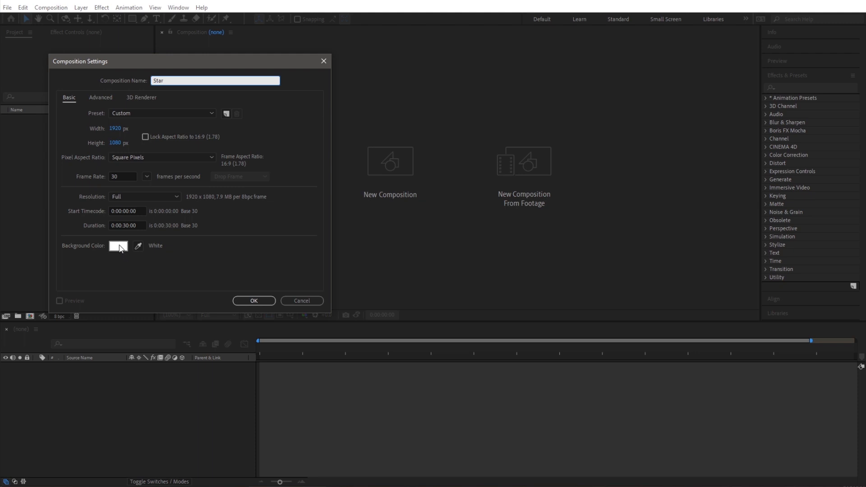
{"action": "left_click", "coordinate": [117, 246]}
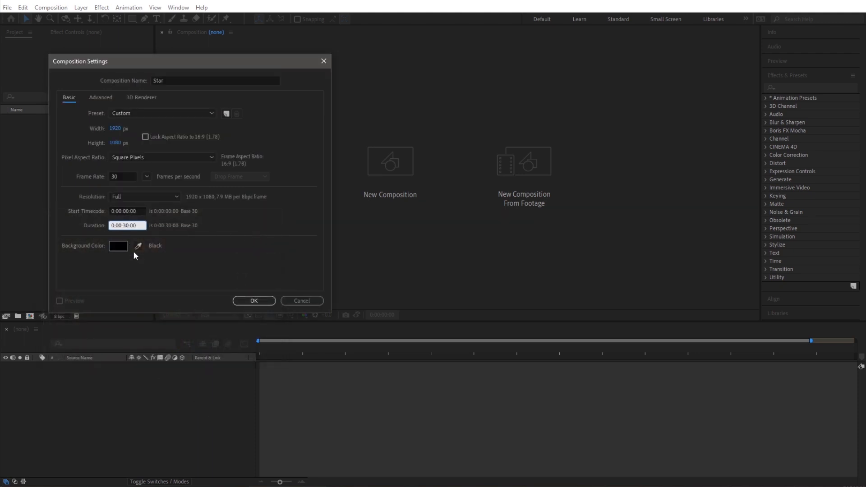
{"action": "type", "text": "0:00:10:00"}
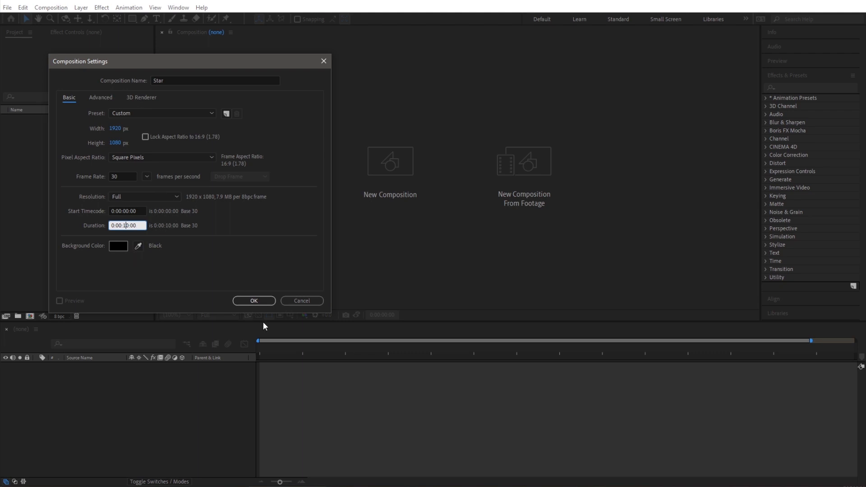
{"action": "left_click", "coordinate": [254, 301]}
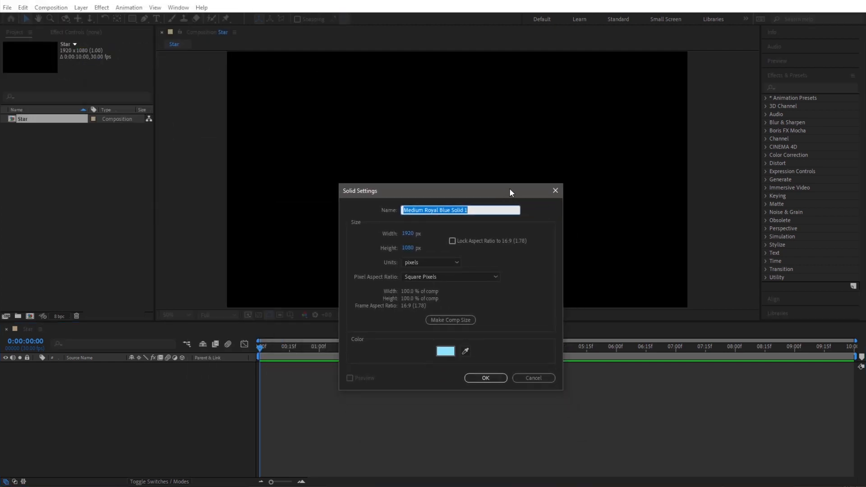
Create a yellow full-frame solid named Fractal Noise.
{"action": "type", "text": "Fractal N"}
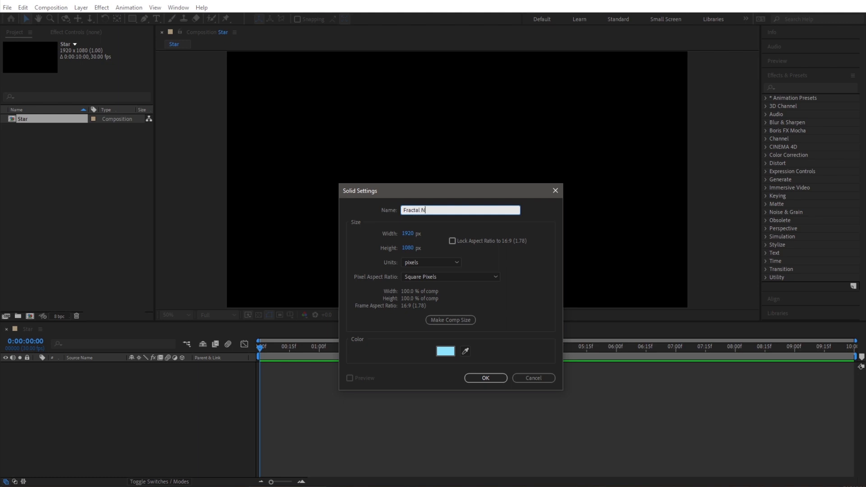
{"action": "left_click", "coordinate": [445, 351]}
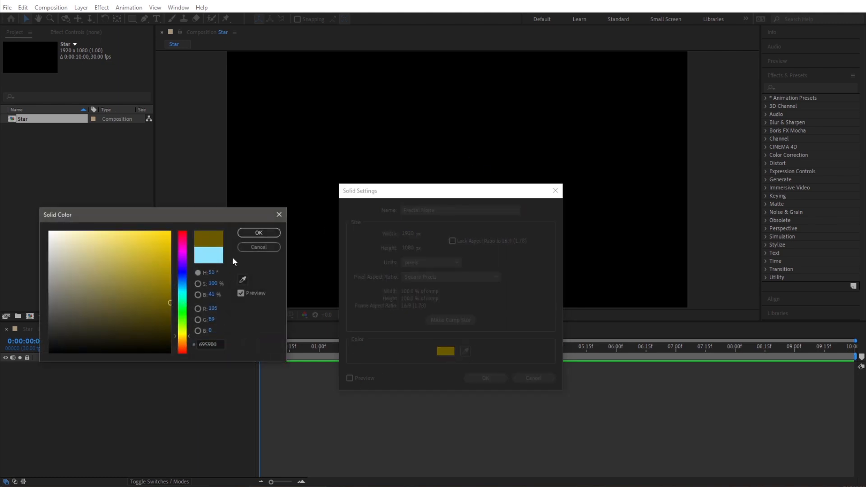
{"action": "left_click", "coordinate": [259, 233]}
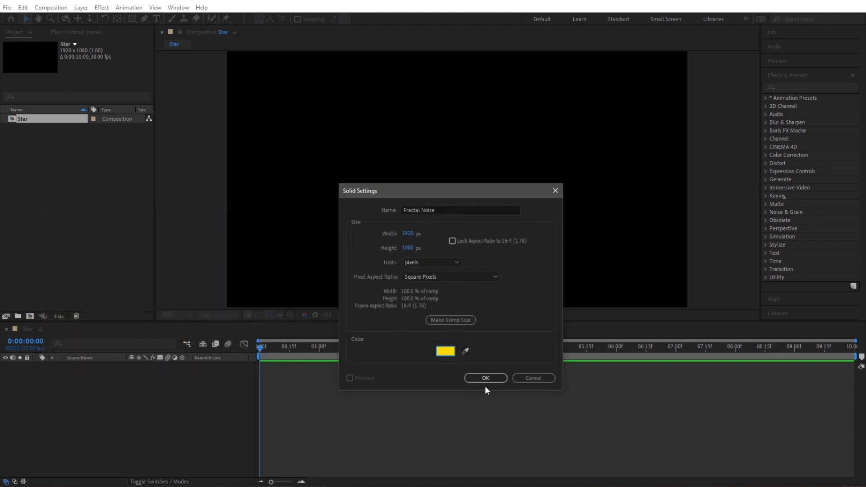
{"action": "left_click", "coordinate": [485, 378]}
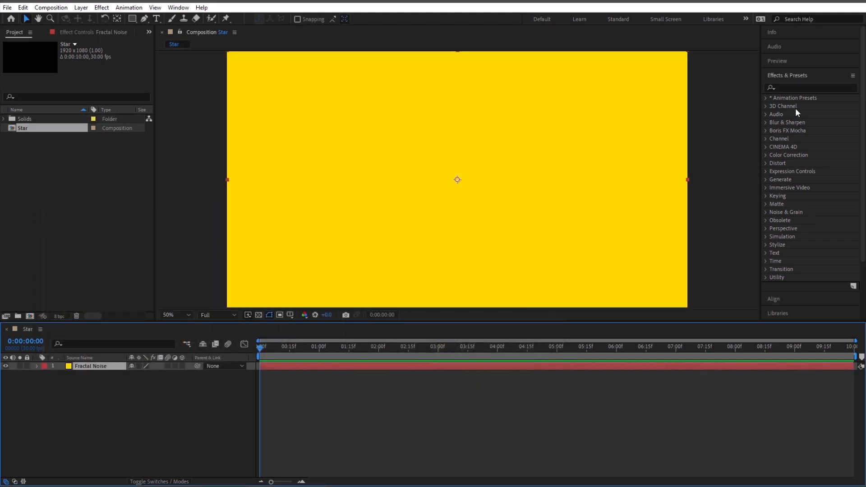
Search effects for 'frac' and apply Fractal Noise to the solid.
{"action": "left_click", "coordinate": [808, 86]}
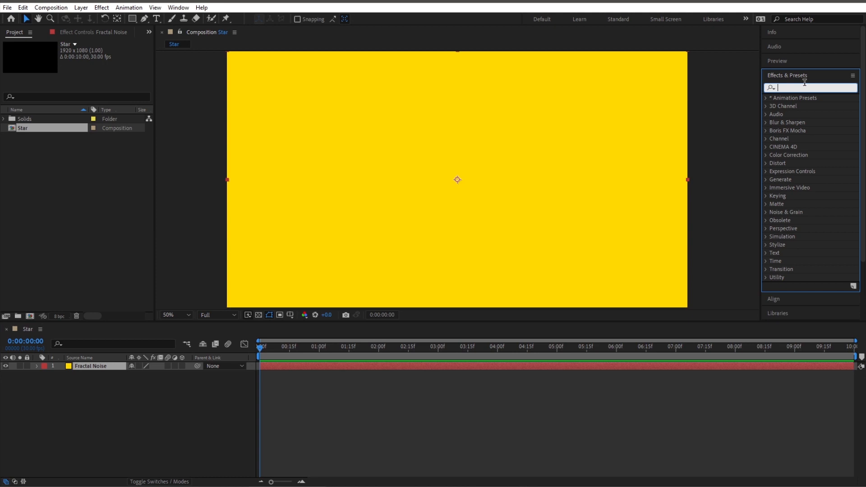
{"action": "type", "text": "fractal noise"}
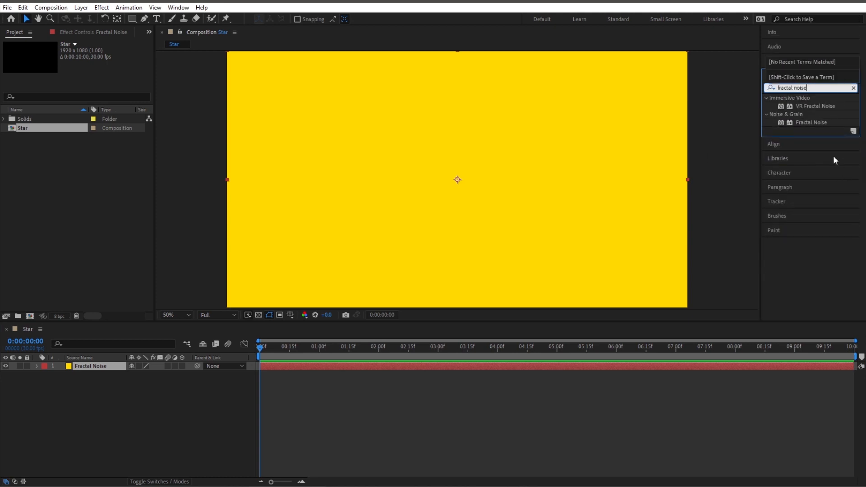
{"action": "double_click", "coordinate": [809, 124]}
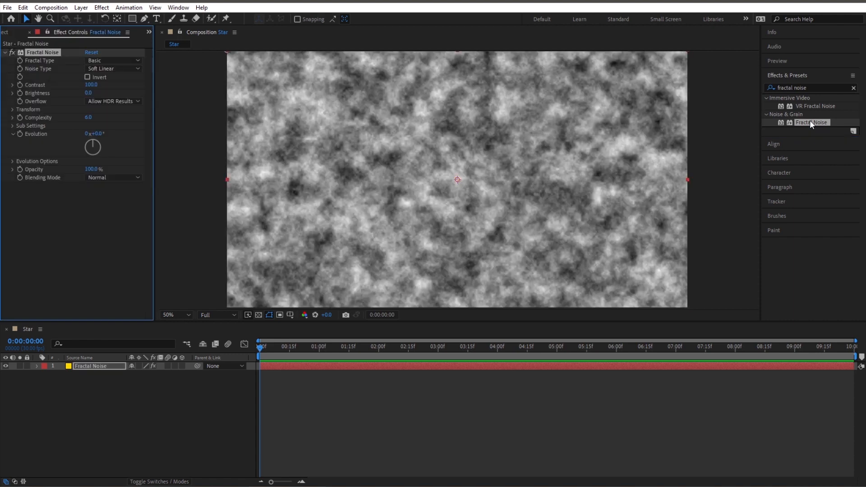
{"action": "mouse_move", "coordinate": [467, 143]}
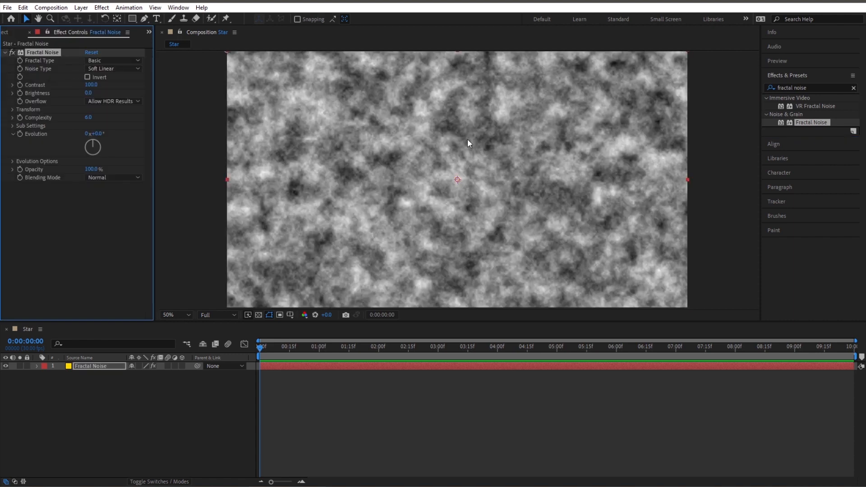
Set Fractal Noise to the Dynamic type with 112° rotation and scale 50.
{"action": "left_click", "coordinate": [114, 60]}
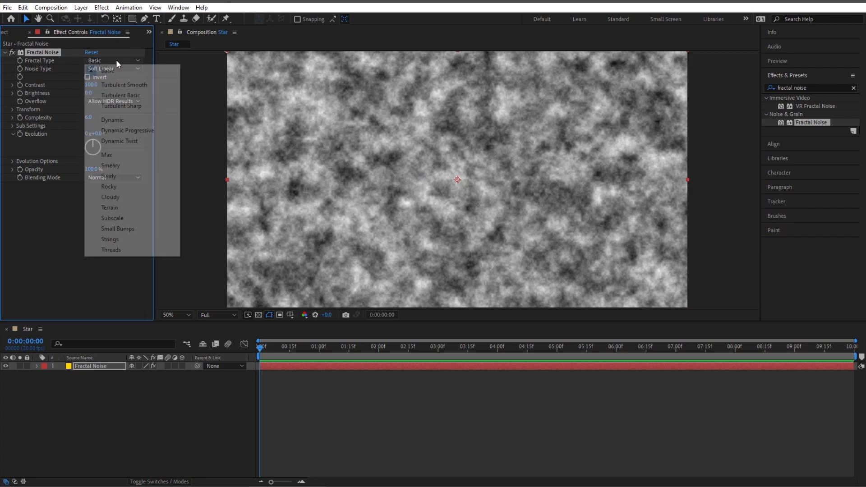
{"action": "left_click", "coordinate": [112, 120]}
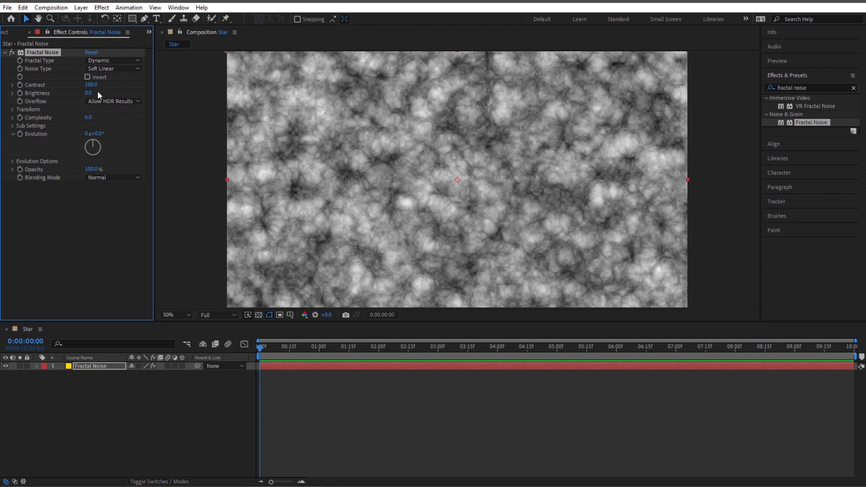
{"action": "left_click", "coordinate": [10, 109]}
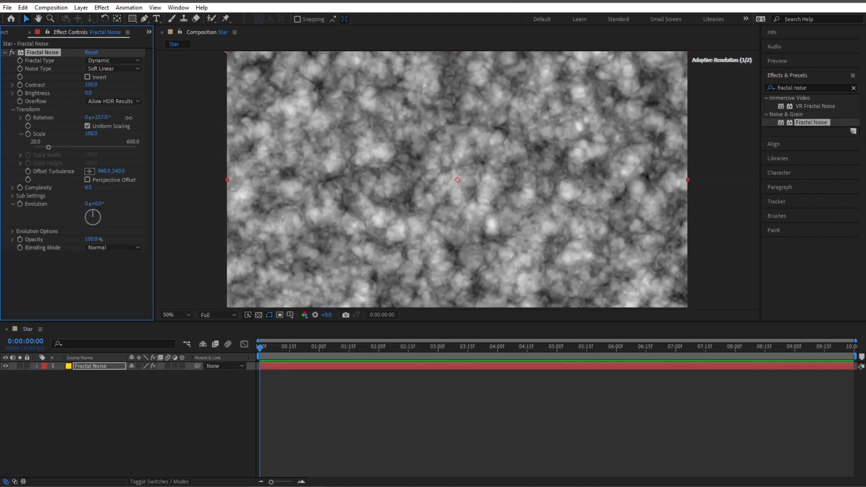
{"action": "left_click_drag", "start_coordinate": [105, 118], "coordinate": [83, 118]}
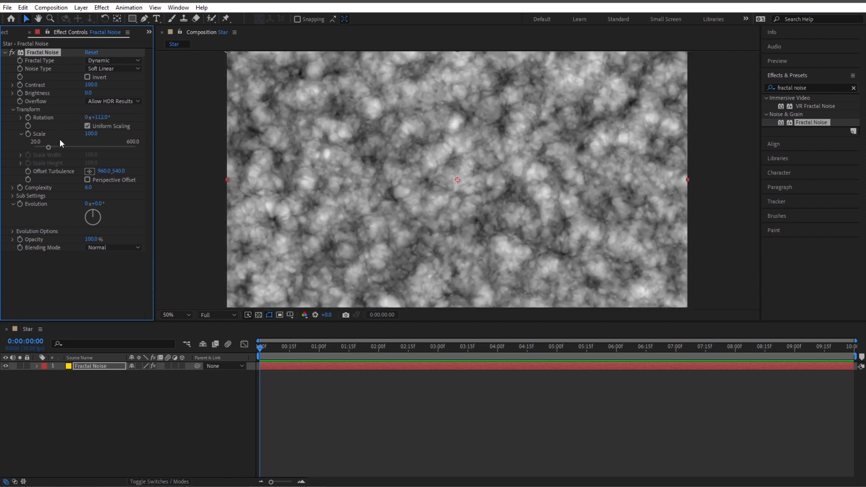
{"action": "left_click_drag", "start_coordinate": [49, 147], "coordinate": [41, 147]}
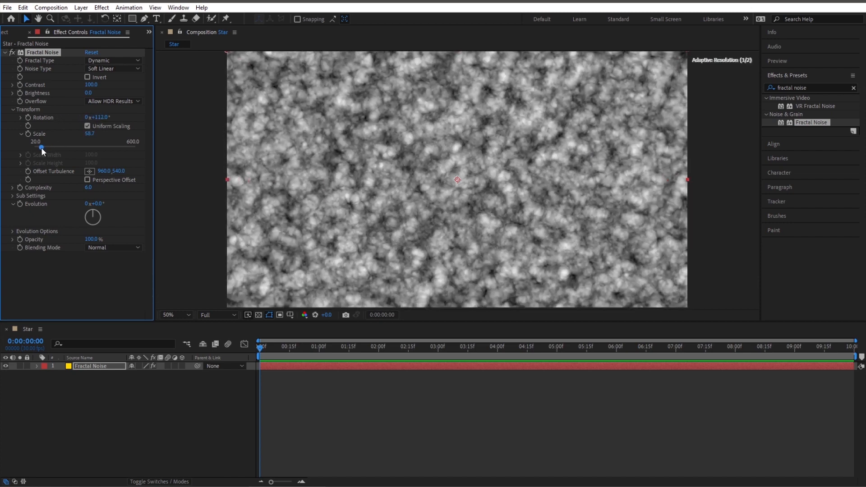
{"action": "left_click_drag", "start_coordinate": [41, 149], "coordinate": [39, 150]}
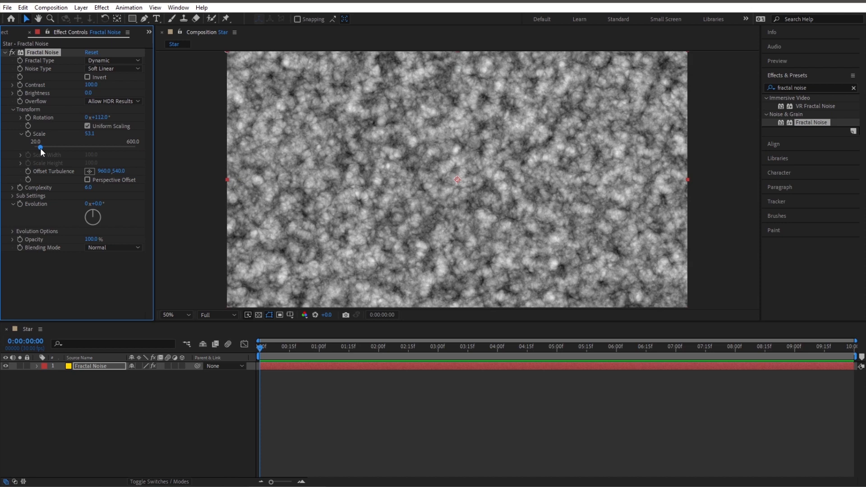
{"action": "double_click", "coordinate": [89, 133]}
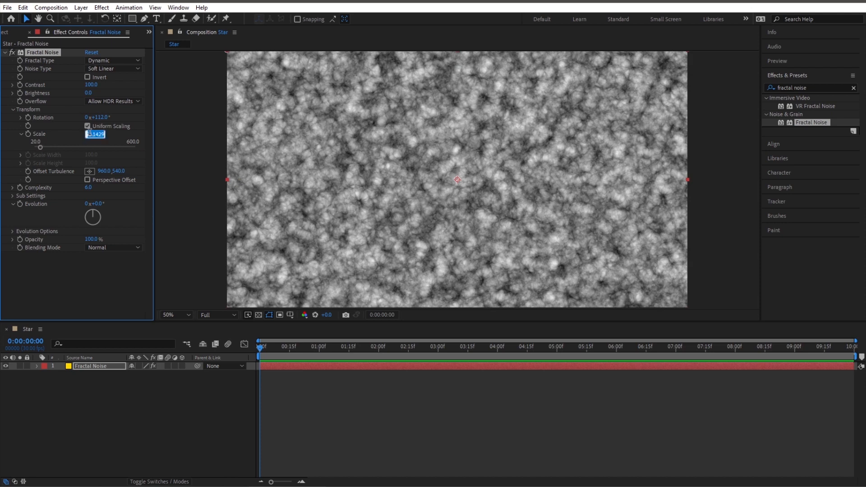
{"action": "type", "text": "50.0"}
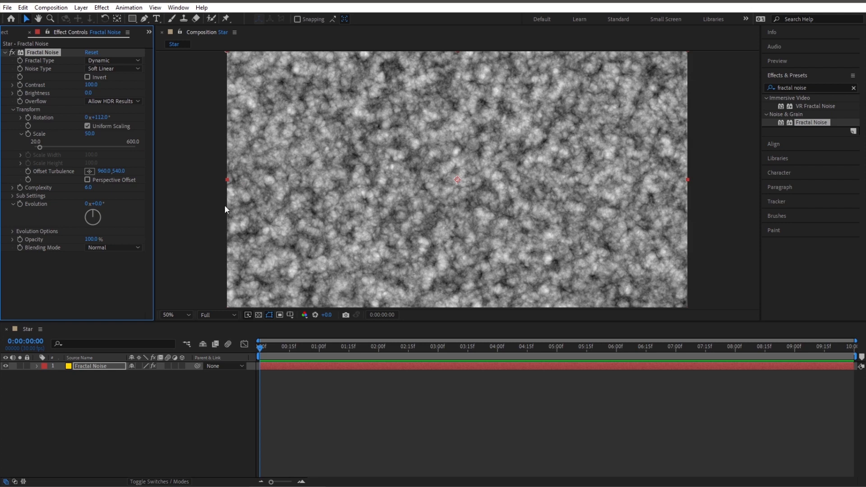
{"action": "mouse_move", "coordinate": [154, 184]}
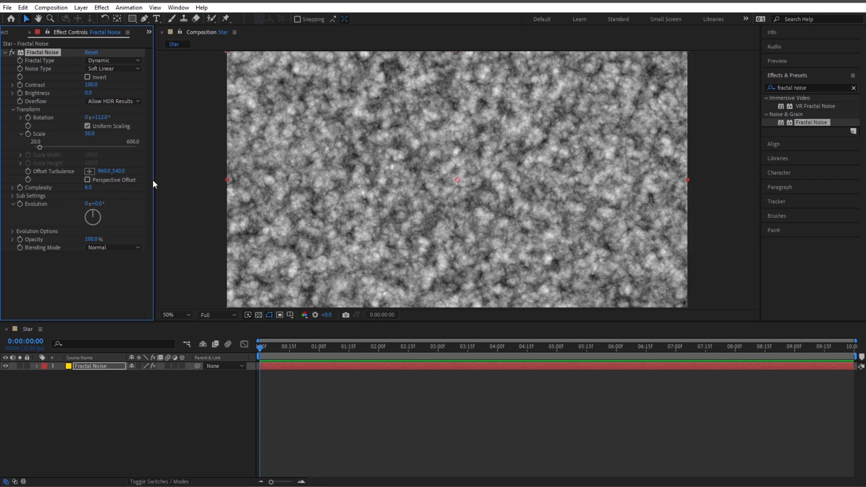
{"action": "left_click", "coordinate": [460, 346]}
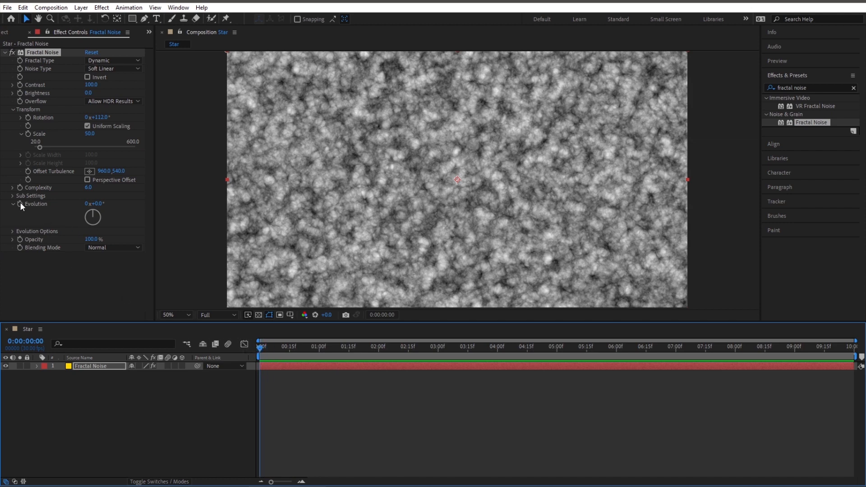
Keyframe Evolution from 0° at the start to 107° near the ten-second mark.
{"action": "left_click", "coordinate": [764, 357]}
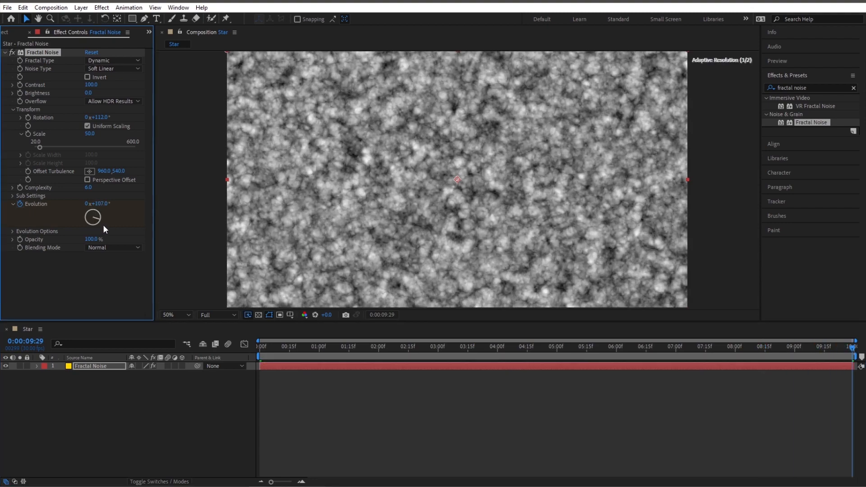
{"action": "left_click_drag", "start_coordinate": [99, 229], "coordinate": [85, 224]}
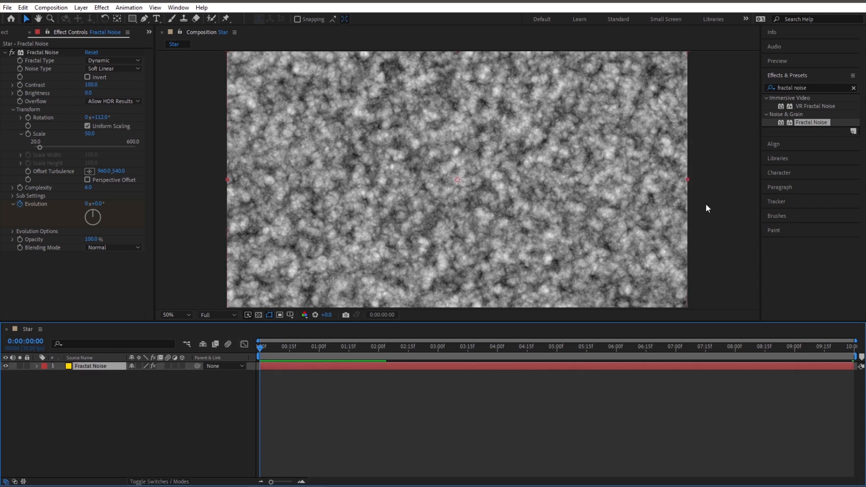
{"action": "left_click", "coordinate": [800, 87]}
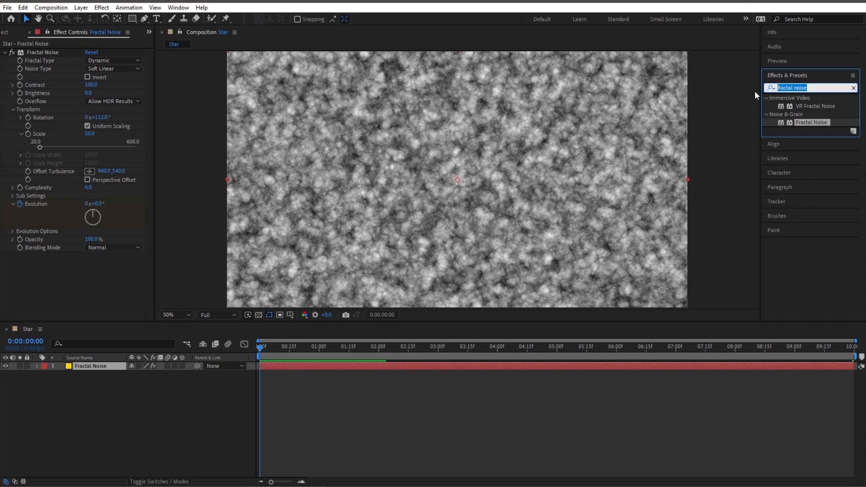
Apply CC Toner to the noise and open its Tones mode list.
{"action": "type", "text": "cc toner"}
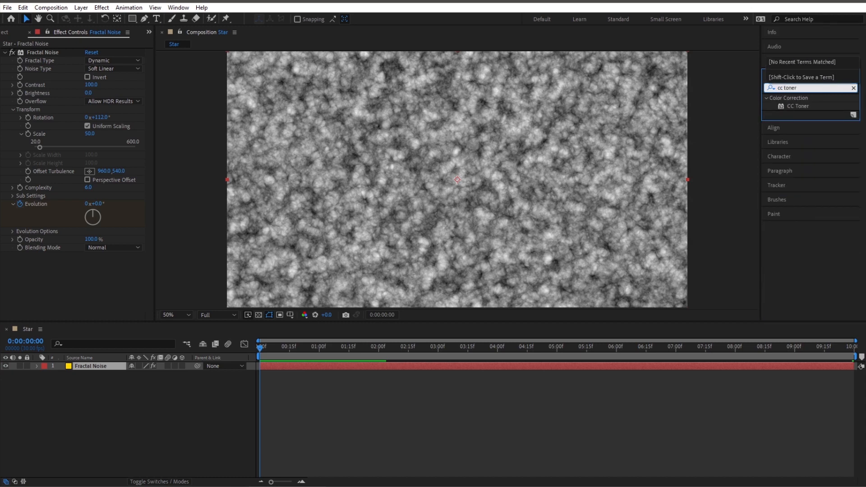
{"action": "double_click", "coordinate": [797, 106]}
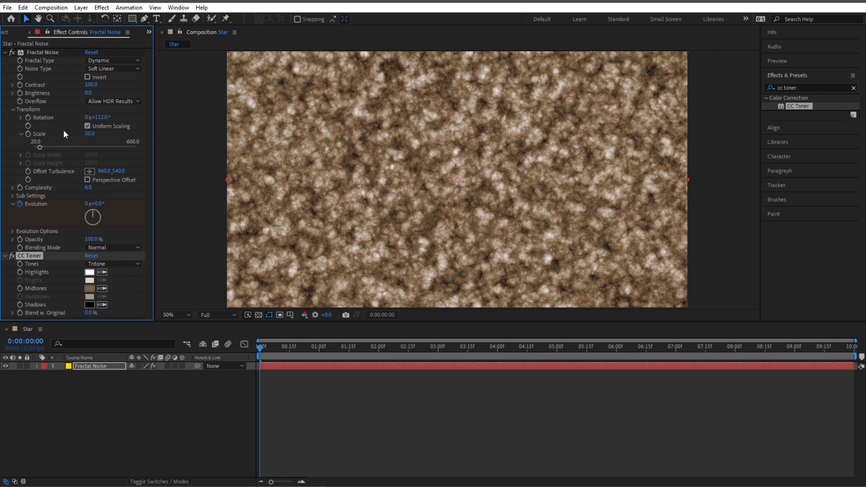
{"action": "left_click", "coordinate": [9, 53]}
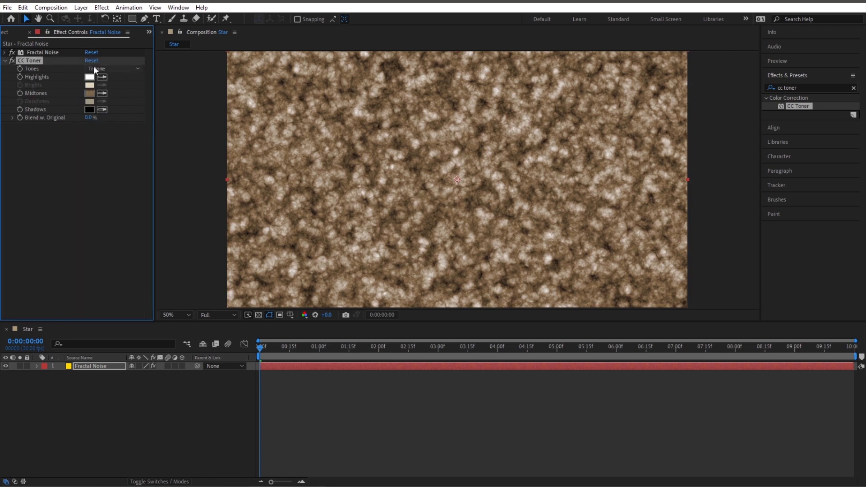
{"action": "left_click", "coordinate": [113, 68]}
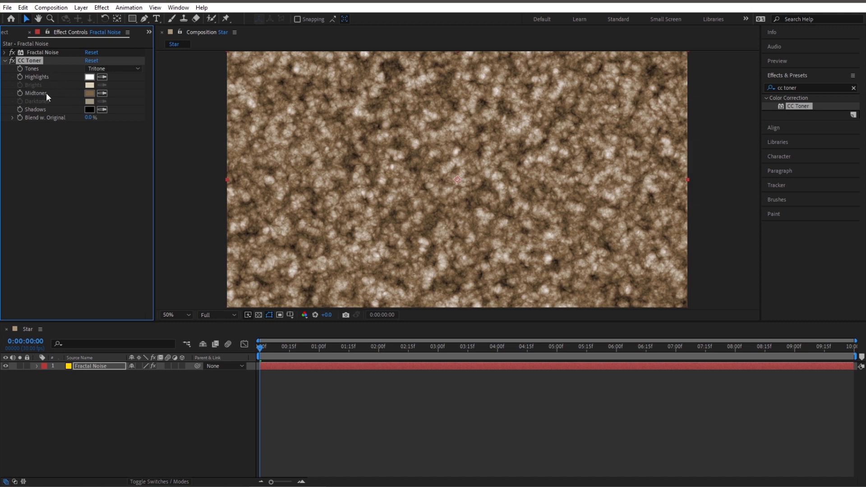
{"action": "left_click", "coordinate": [113, 68]}
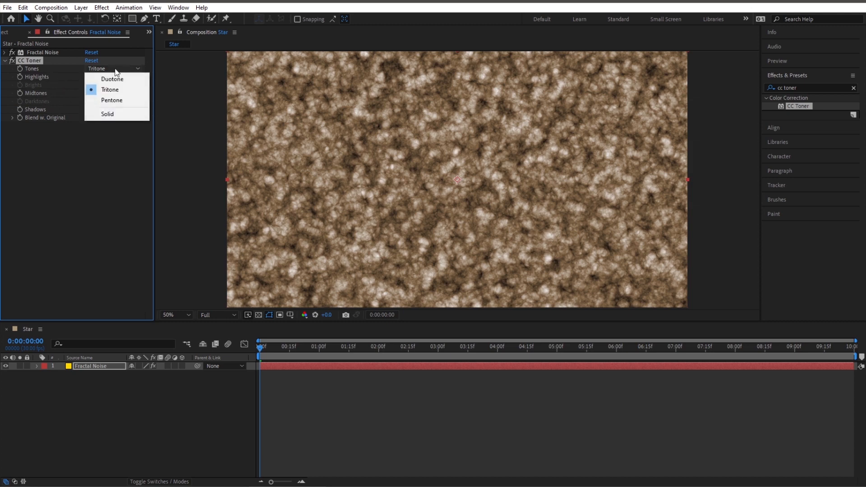
Switch CC Toner to Pentone with red Brights and yellow Midtones.
{"action": "left_click", "coordinate": [112, 100]}
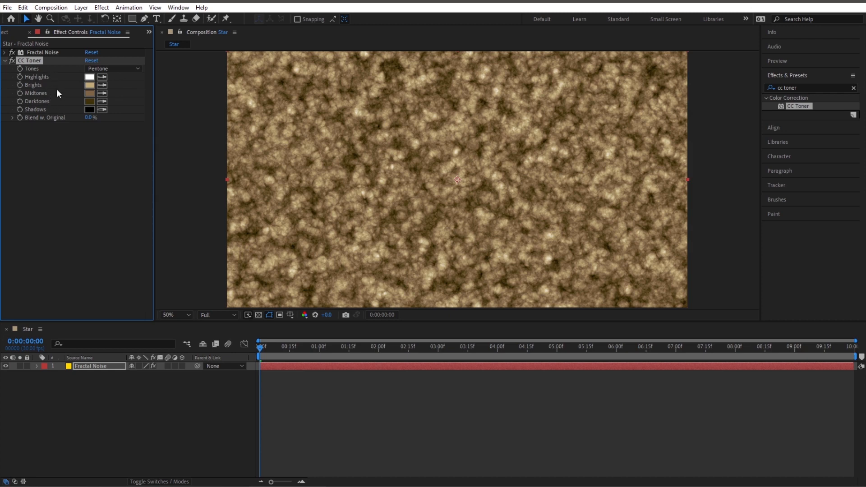
{"action": "mouse_move", "coordinate": [41, 111]}
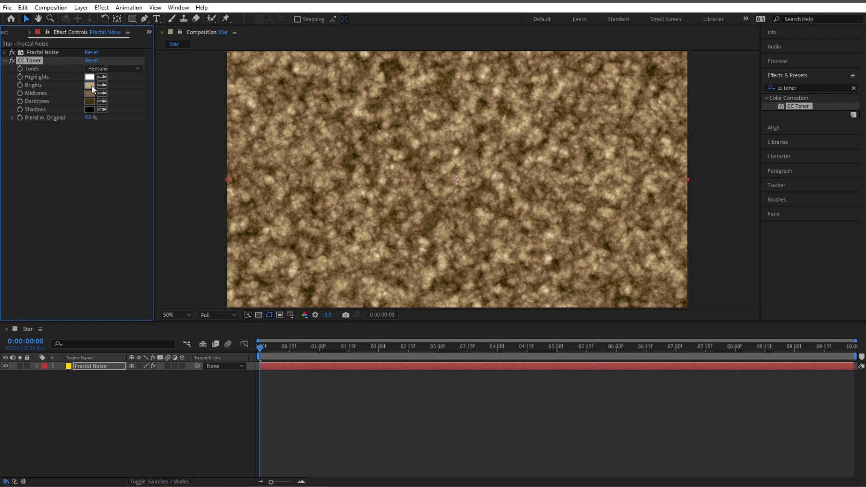
{"action": "left_click", "coordinate": [89, 85]}
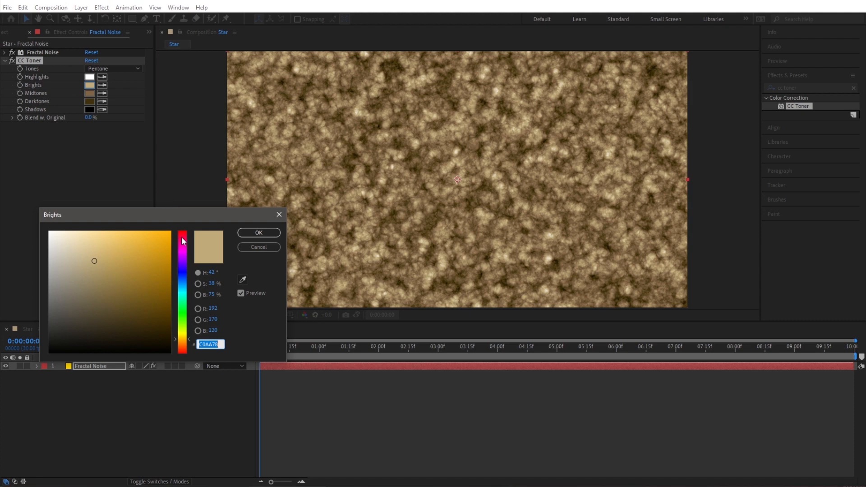
{"action": "left_click", "coordinate": [259, 232]}
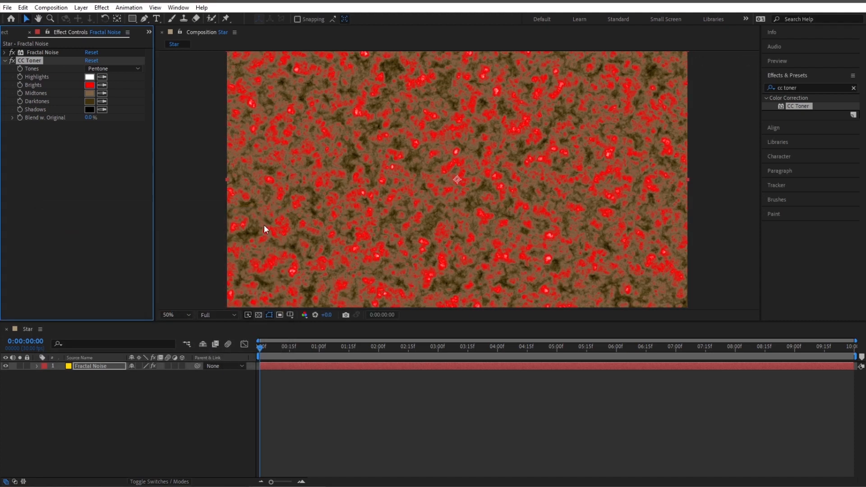
{"action": "left_click", "coordinate": [90, 92]}
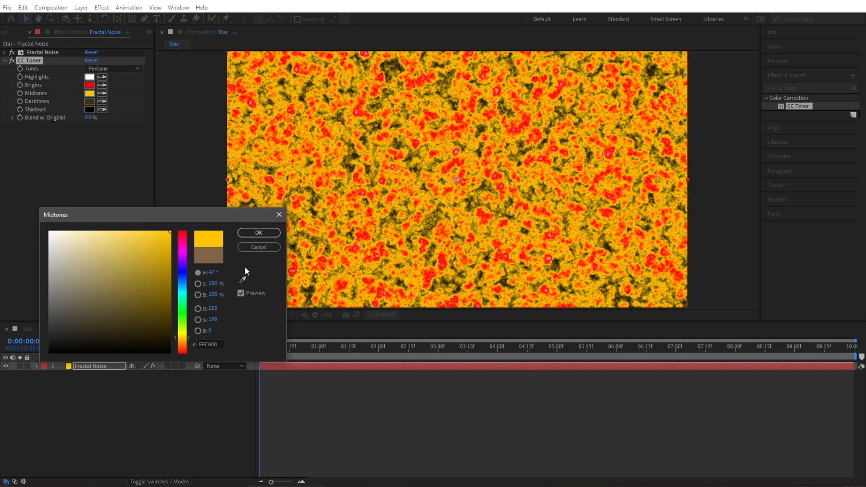
{"action": "left_click", "coordinate": [259, 232]}
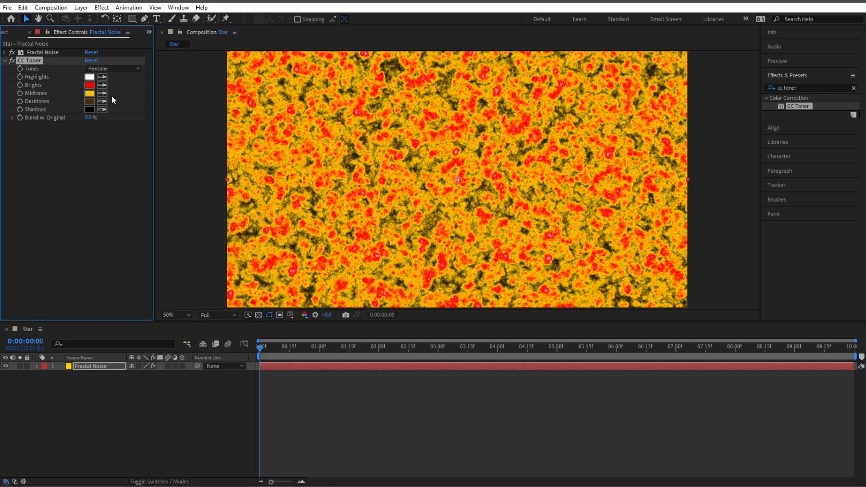
{"action": "mouse_move", "coordinate": [92, 101]}
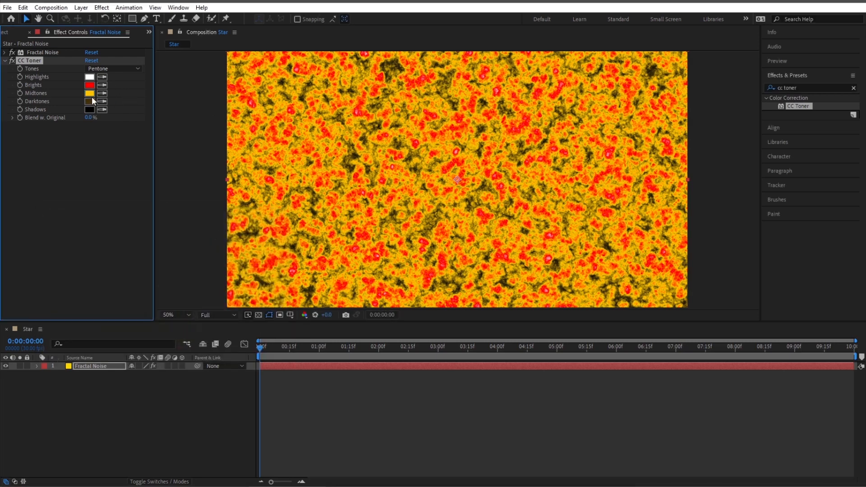
Make the Darktones pure red and preview an early frame.
{"action": "left_click", "coordinate": [89, 101]}
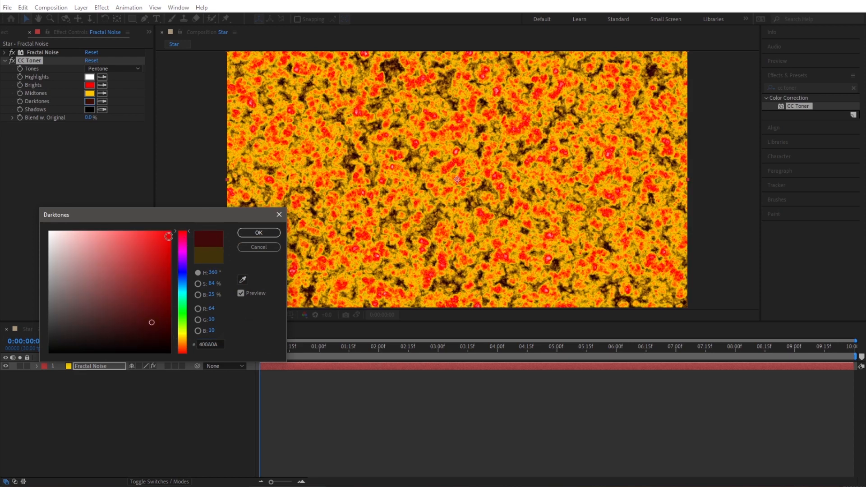
{"action": "left_click", "coordinate": [169, 235]}
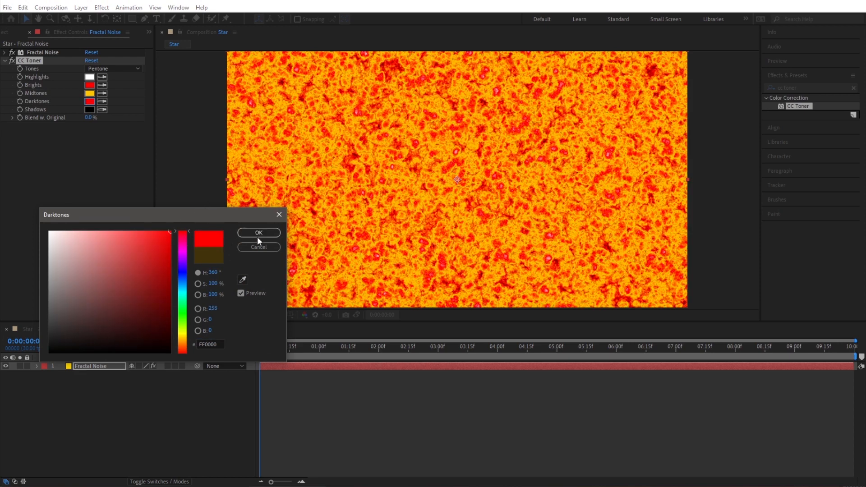
{"action": "left_click", "coordinate": [259, 233]}
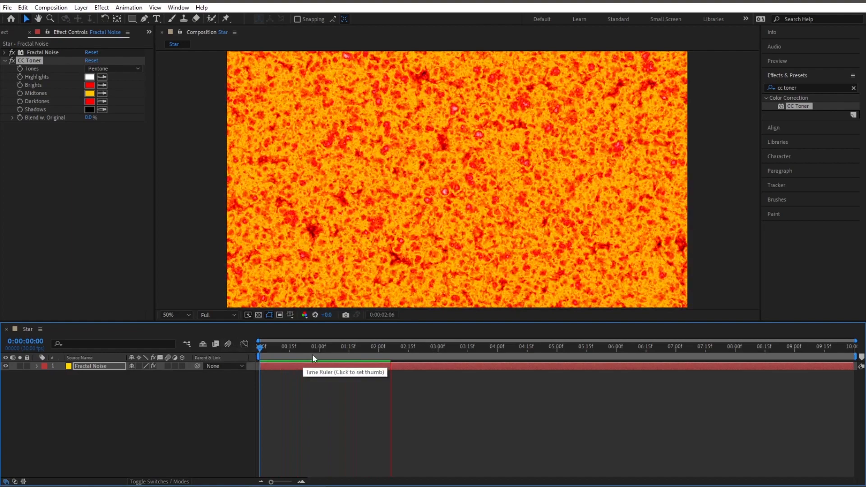
{"action": "left_click", "coordinate": [297, 349]}
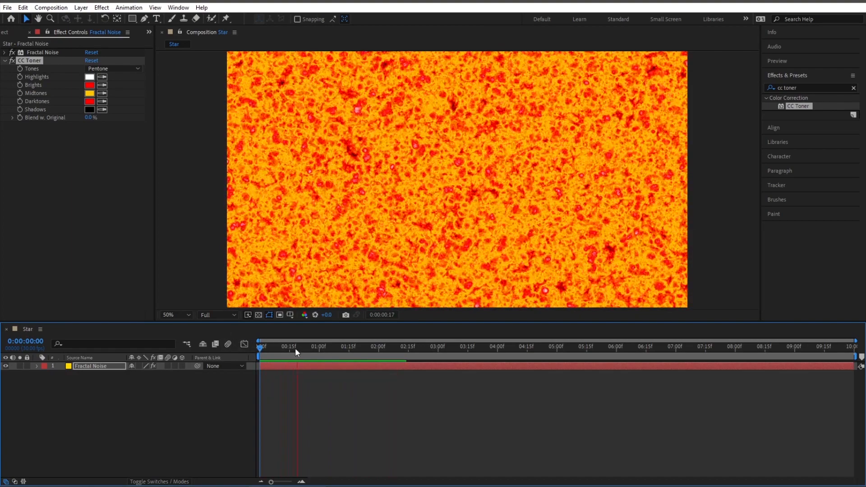
{"action": "left_click", "coordinate": [298, 347]}
{"action": "type", "text": "sphere"}
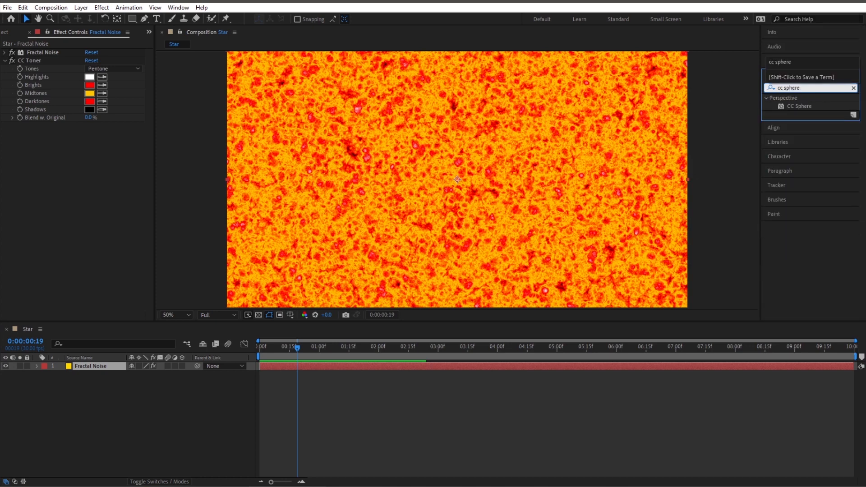
Apply CC Sphere to the fiery noise layer and scrub the timeline.
{"action": "left_click", "coordinate": [800, 106]}
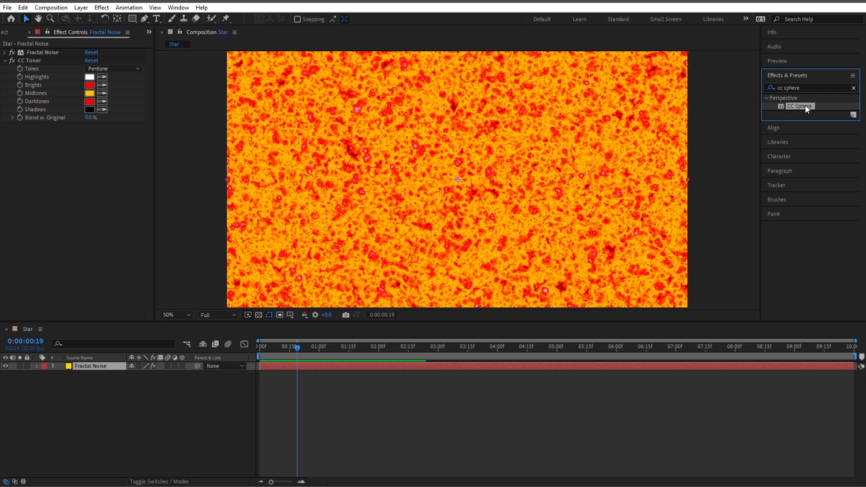
{"action": "double_click", "coordinate": [798, 106]}
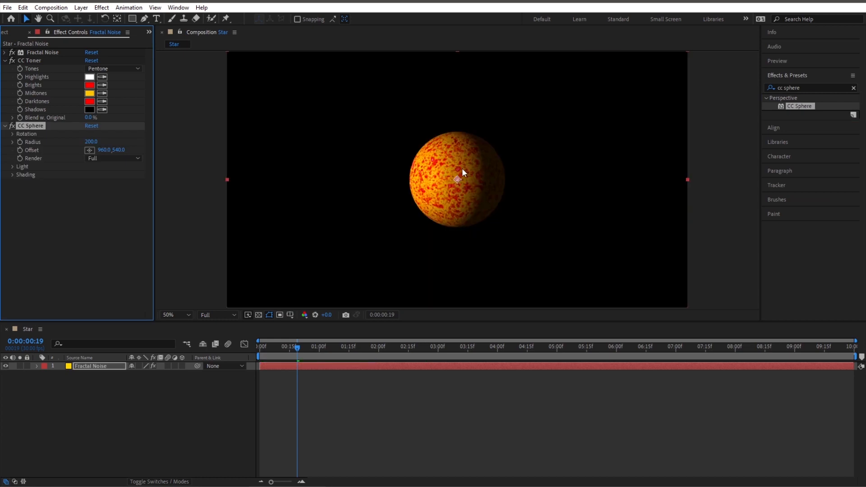
{"action": "mouse_move", "coordinate": [464, 191]}
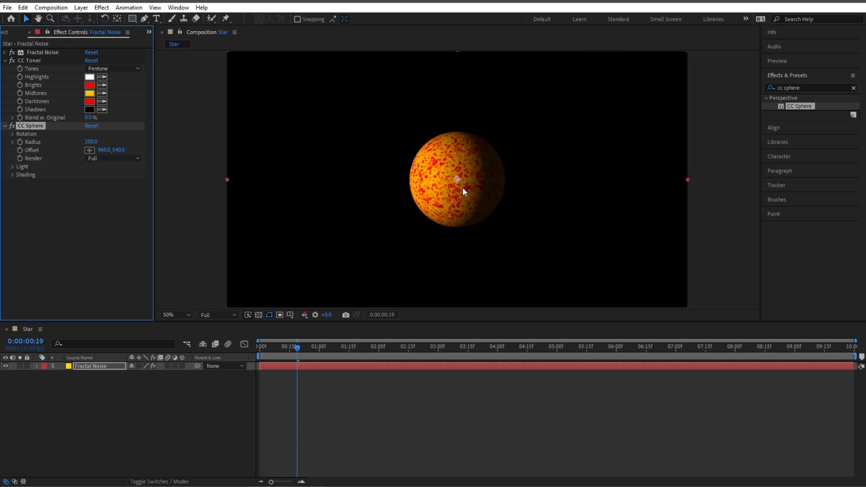
{"action": "left_click", "coordinate": [371, 347]}
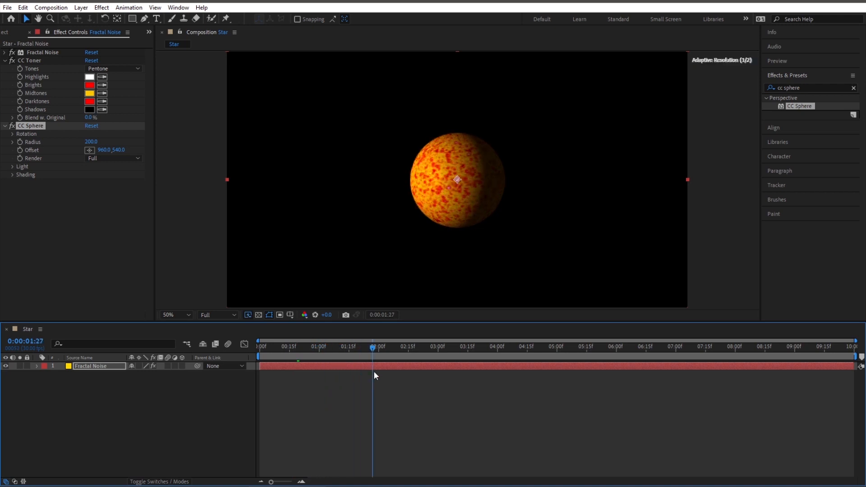
{"action": "left_click_drag", "start_coordinate": [373, 347], "coordinate": [262, 347]}
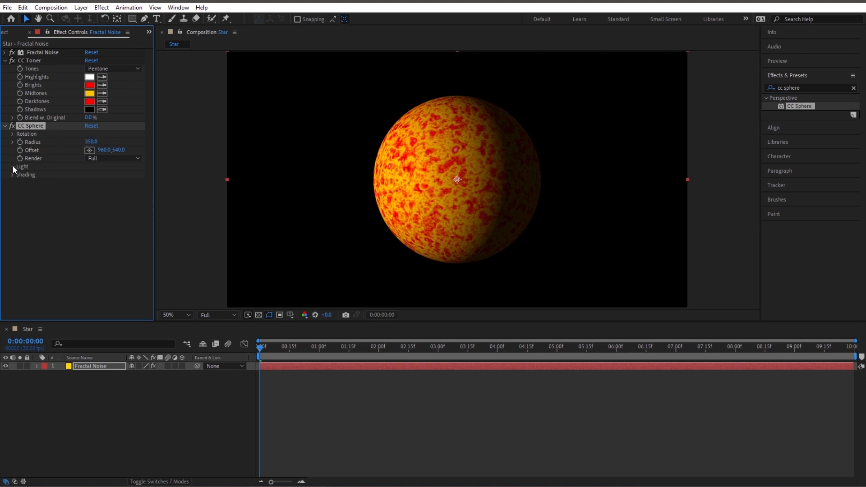
Expand the CC Sphere Light settings and edit Light Intensity.
{"action": "left_click", "coordinate": [13, 167]}
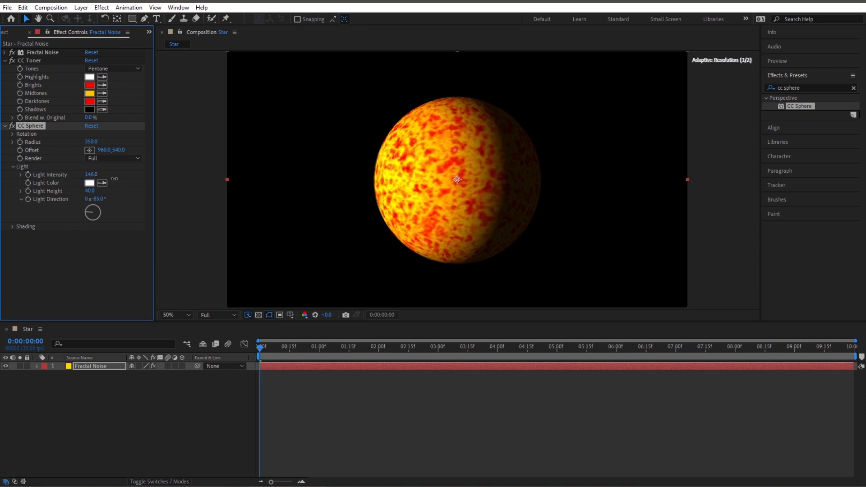
{"action": "left_click", "coordinate": [90, 174]}
{"action": "type", "text": "200"}
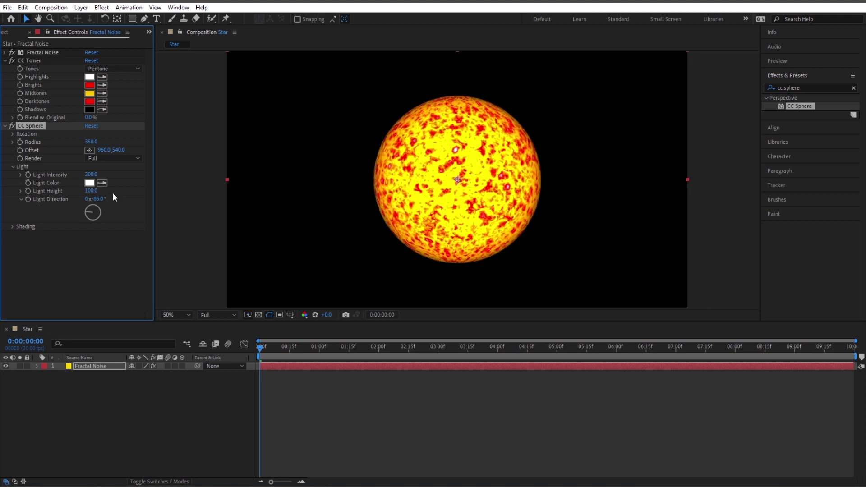
{"action": "mouse_move", "coordinate": [524, 230]}
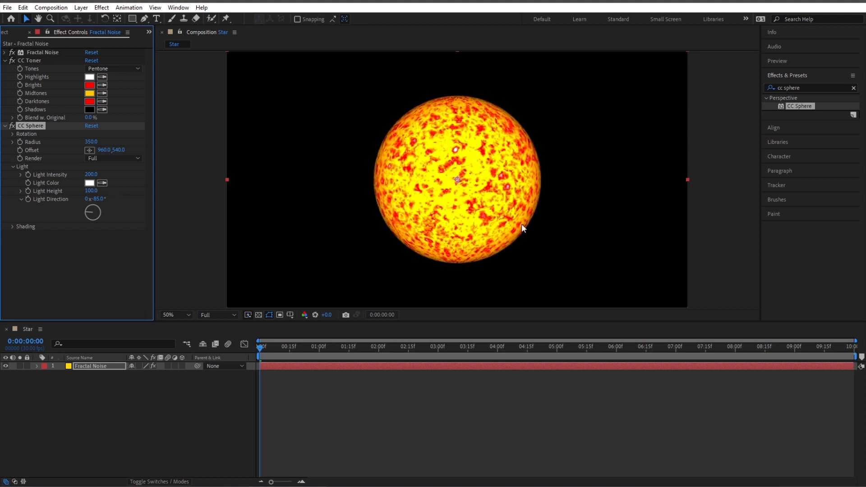
{"action": "mouse_move", "coordinate": [483, 203]}
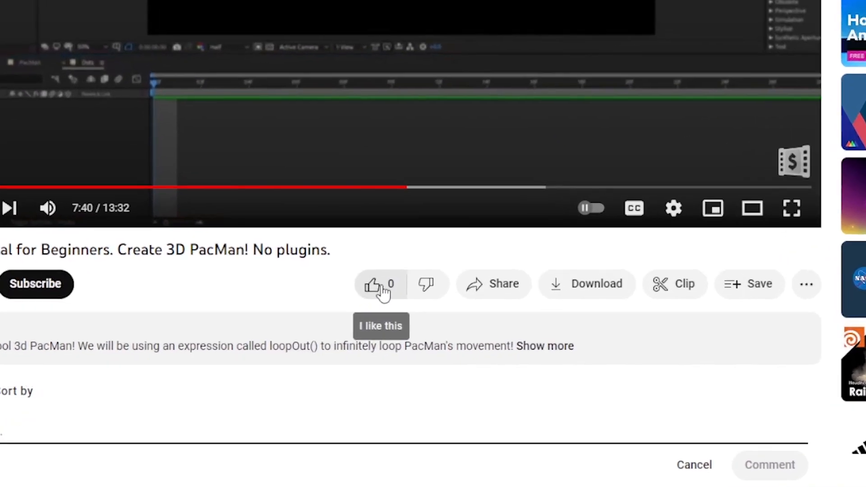
Like the tutorial, subscribe to the channel, and post the 'coolest video' comment.
{"action": "left_click", "coordinate": [375, 285]}
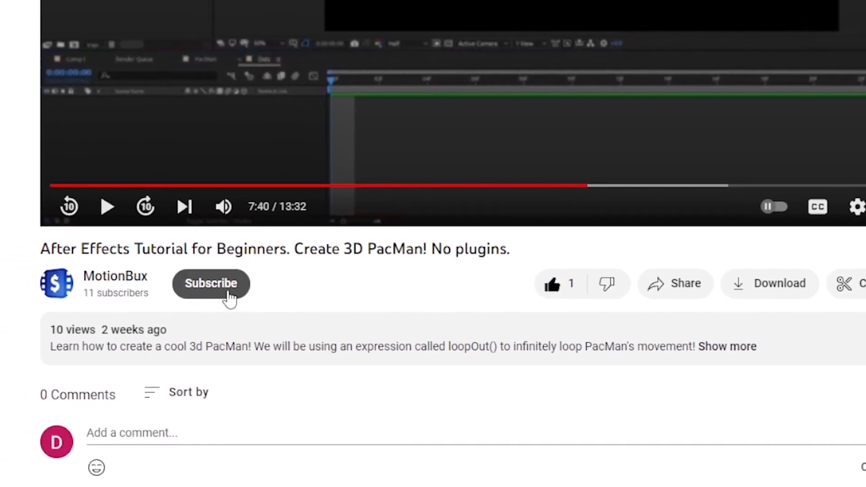
{"action": "left_click", "coordinate": [211, 284]}
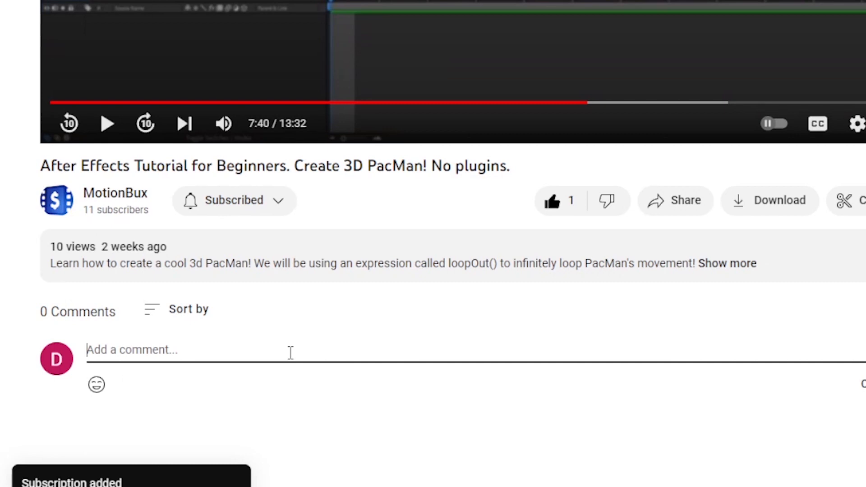
{"action": "type", "text": "This is the coolest video I have e"}
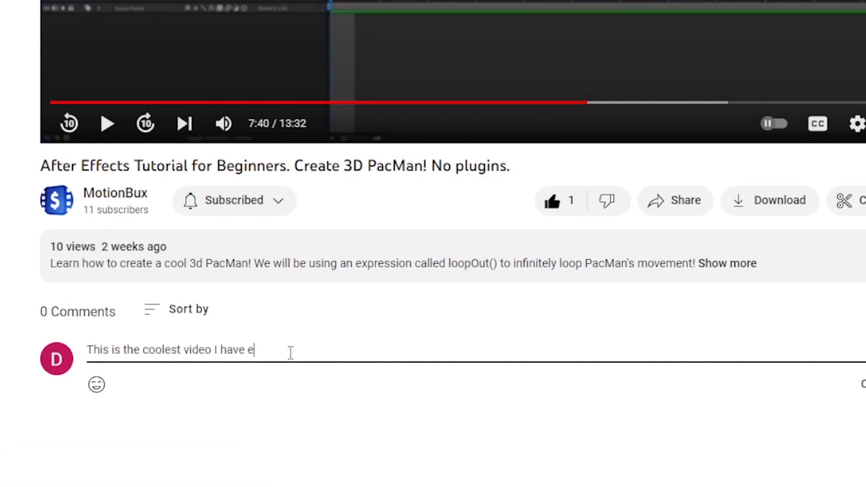
{"action": "type", "text": "ver seen in my entire life of"}
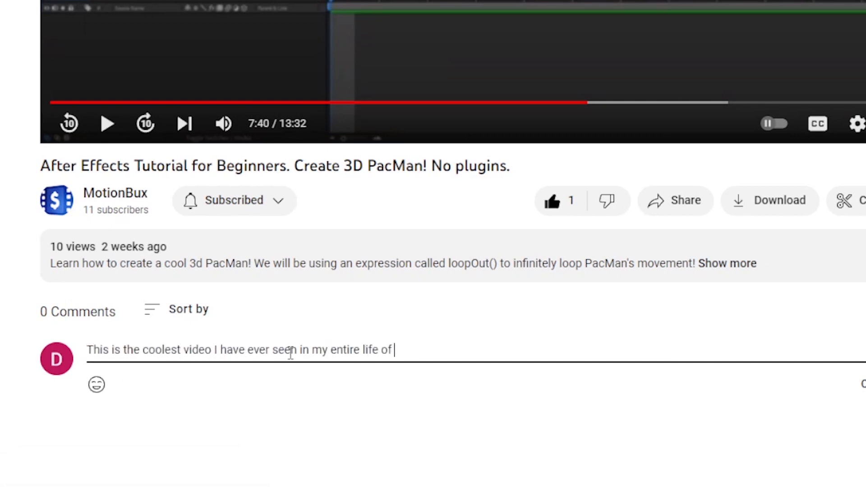
{"action": "type", "text": "living on this planet we call Earth!"}
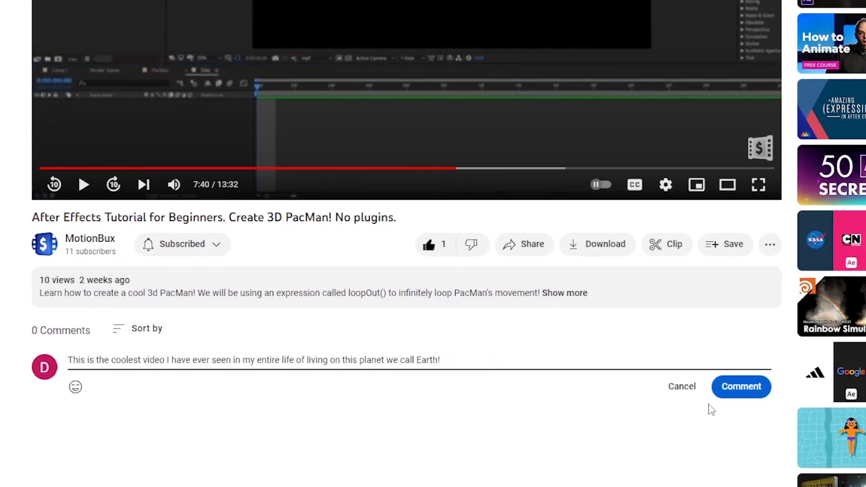
{"action": "left_click", "coordinate": [741, 386]}
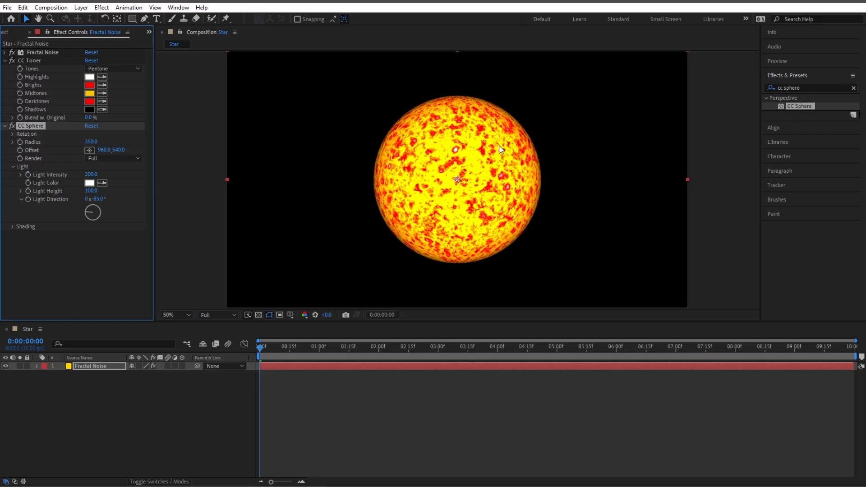
{"action": "mouse_move", "coordinate": [263, 358]}
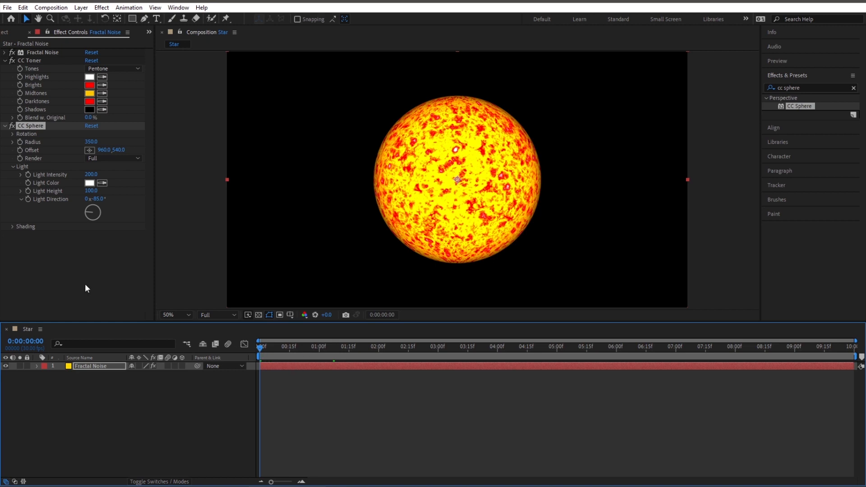
Reveal CC Sphere rotation and scrub Rotation Y, returning it near zero.
{"action": "left_click", "coordinate": [9, 133]}
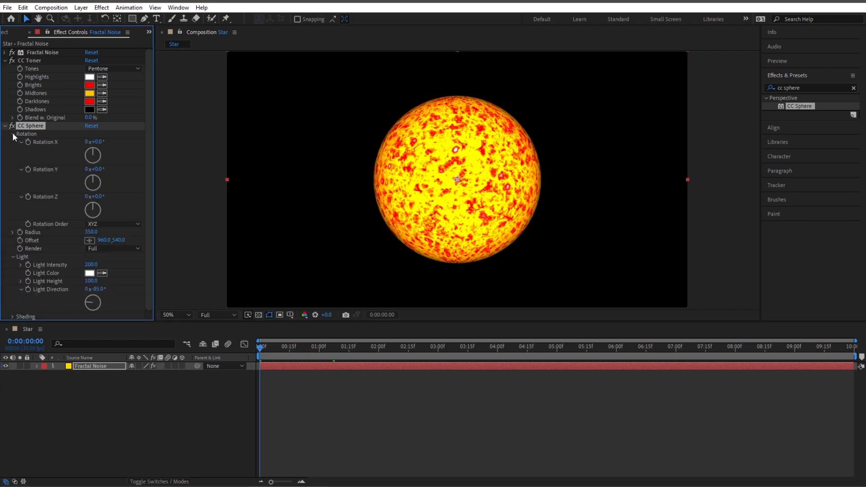
{"action": "left_click_drag", "start_coordinate": [95, 169], "coordinate": [108, 168]}
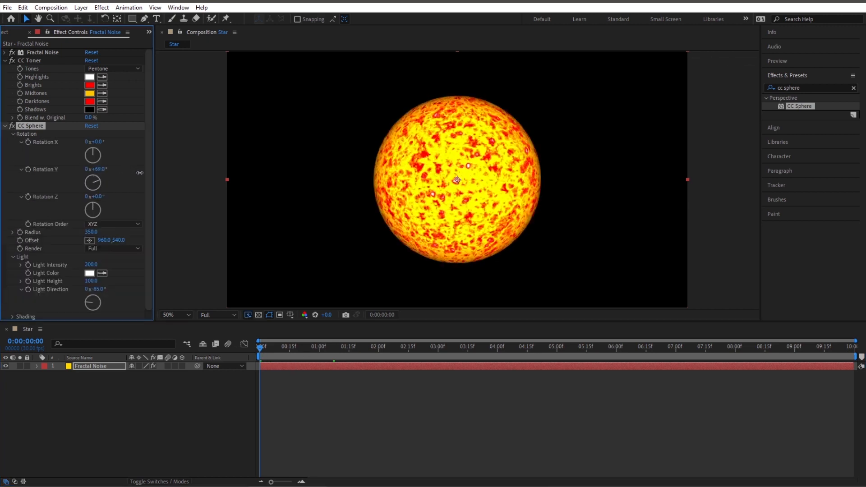
{"action": "left_click_drag", "start_coordinate": [93, 182], "coordinate": [83, 157]}
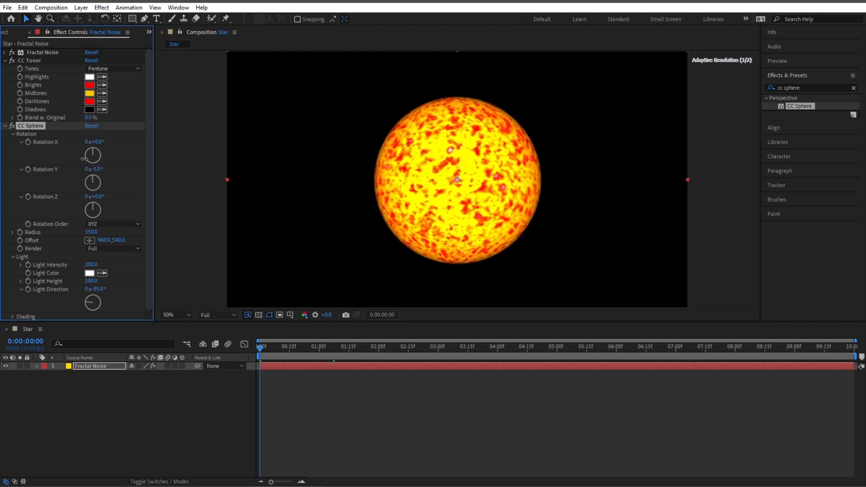
{"action": "left_click_drag", "start_coordinate": [94, 169], "coordinate": [98, 169]}
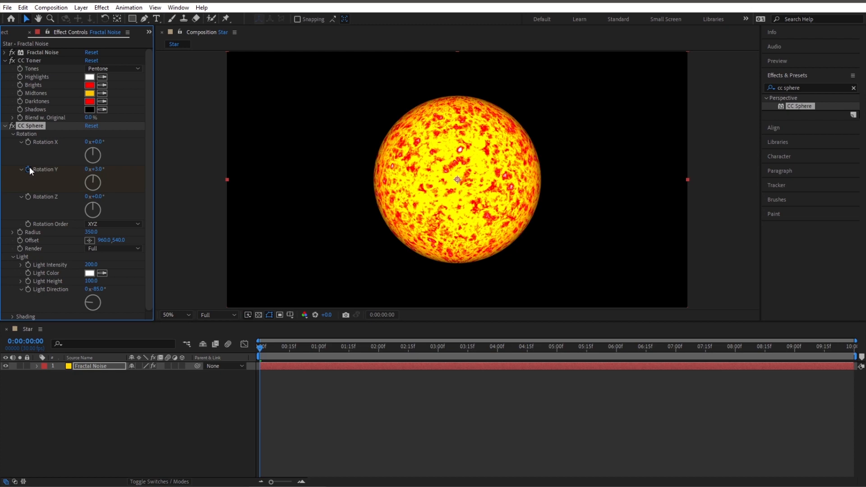
Keyframe Rotation Y with a higher value at the end, then check the spin.
{"action": "left_click", "coordinate": [858, 360]}
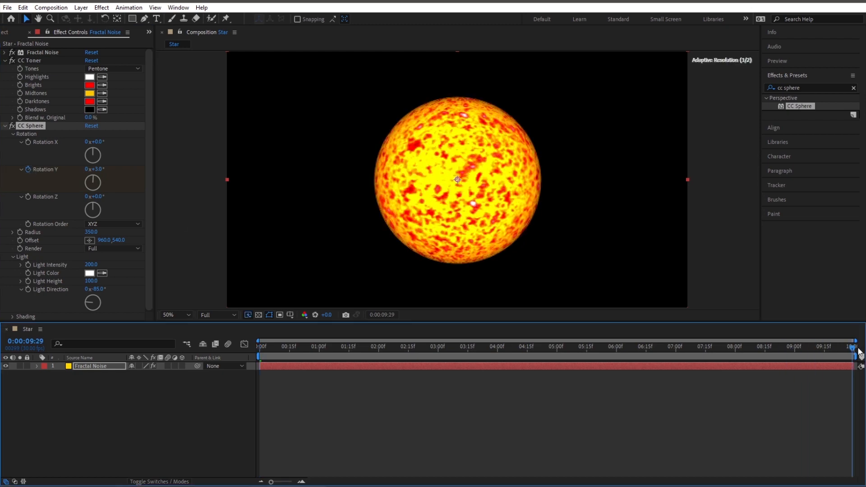
{"action": "left_click", "coordinate": [259, 346]}
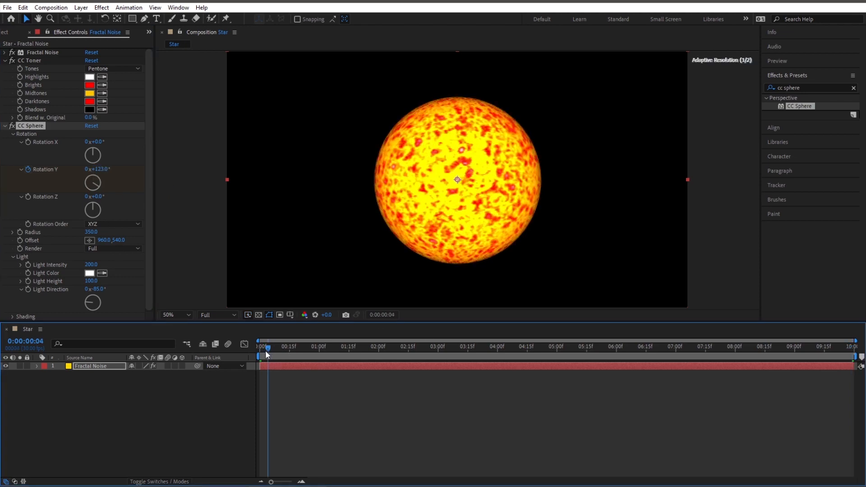
{"action": "left_click", "coordinate": [260, 346]}
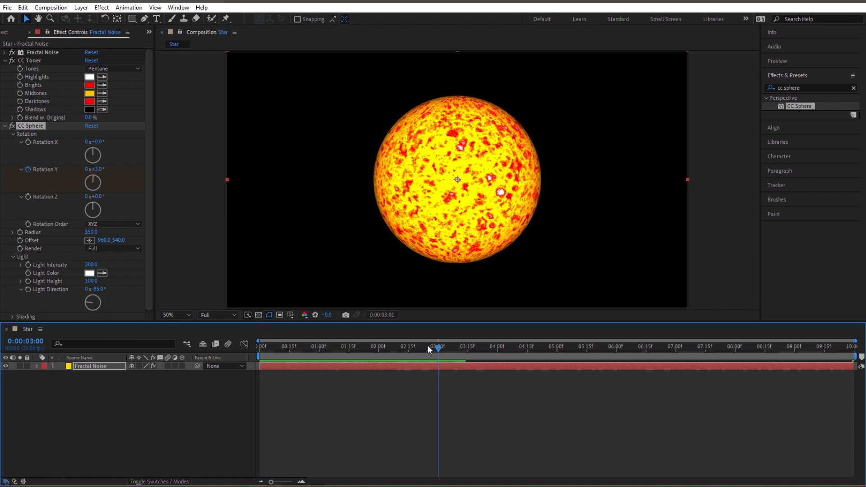
{"action": "left_click", "coordinate": [281, 357]}
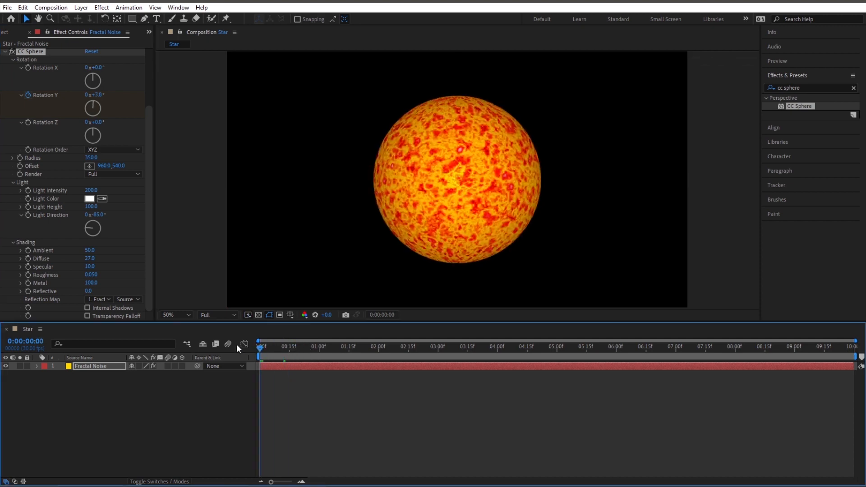
Preview the spinning sun animation, then stop playback.
{"action": "left_click", "coordinate": [279, 347]}
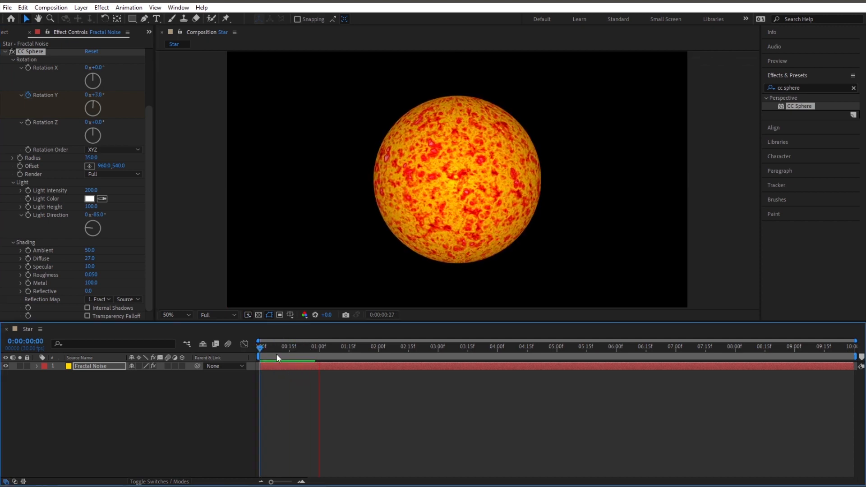
{"action": "left_click", "coordinate": [323, 347]}
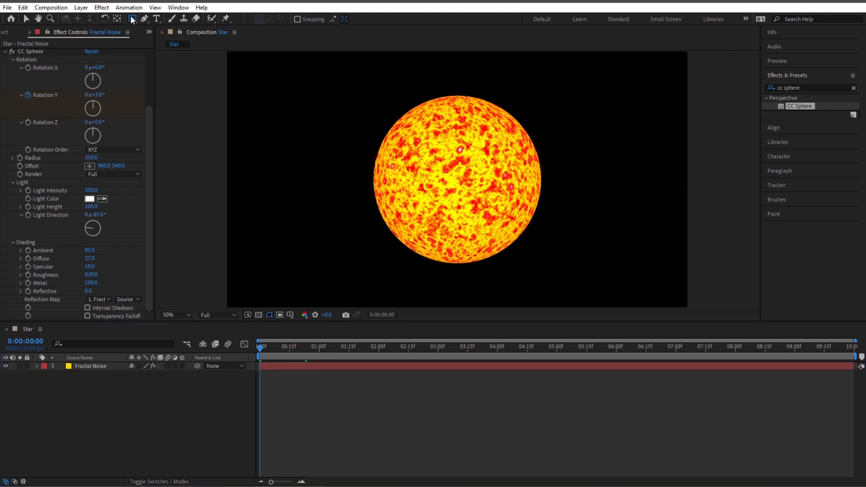
Select the Ellipse tool for drawing the circle.
{"action": "left_click", "coordinate": [132, 19]}
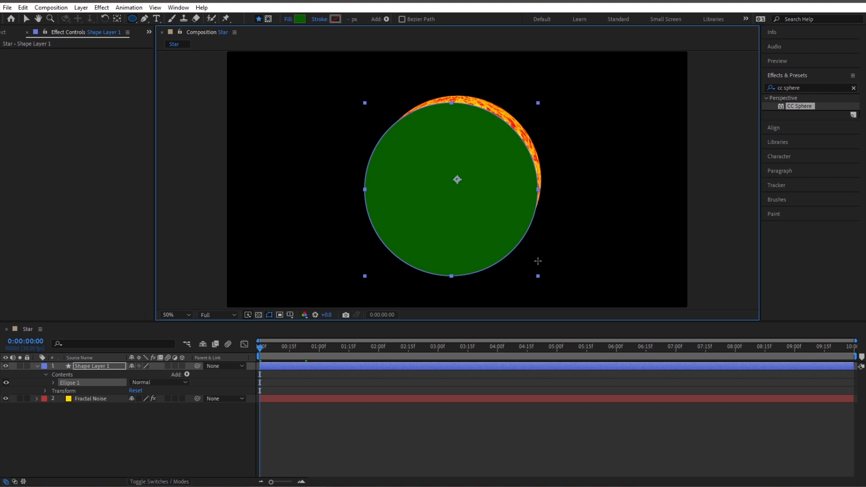
{"action": "mouse_move", "coordinate": [551, 243]}
{"action": "type", "text": "Star"}
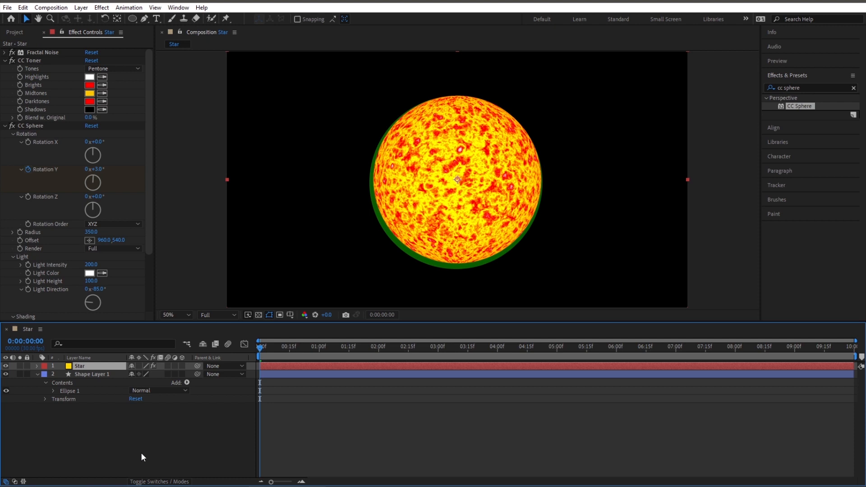
Select the green circle's Shape Layer 1 to adjust its size.
{"action": "left_click", "coordinate": [93, 374]}
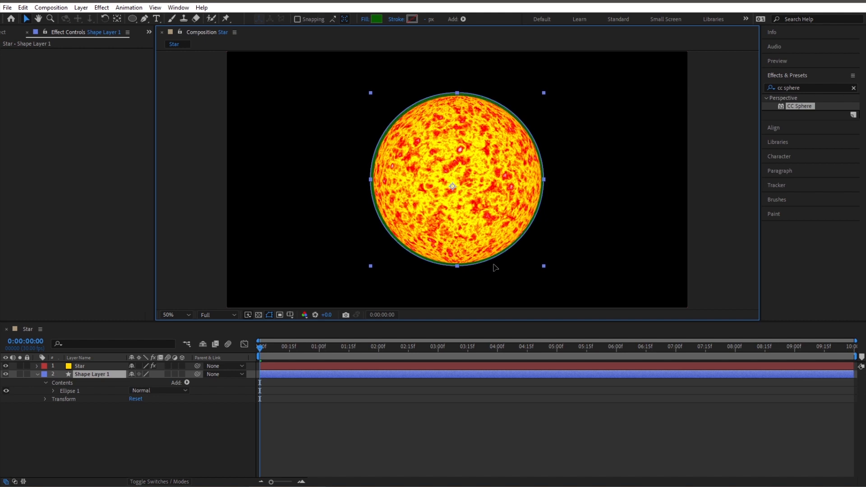
{"action": "double_click", "coordinate": [93, 374]}
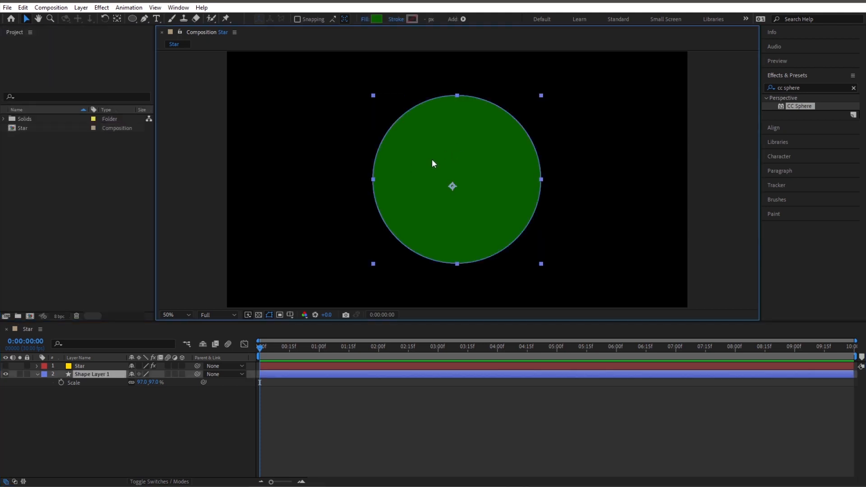
Change the circle's fill colour to orange FF5400.
{"action": "left_click", "coordinate": [377, 19]}
{"action": "type", "text": "FF5400"}
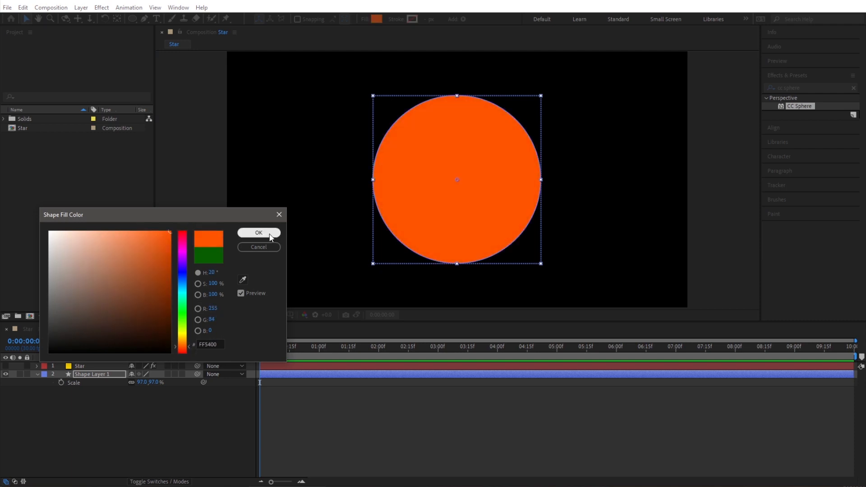
{"action": "left_click", "coordinate": [258, 232]}
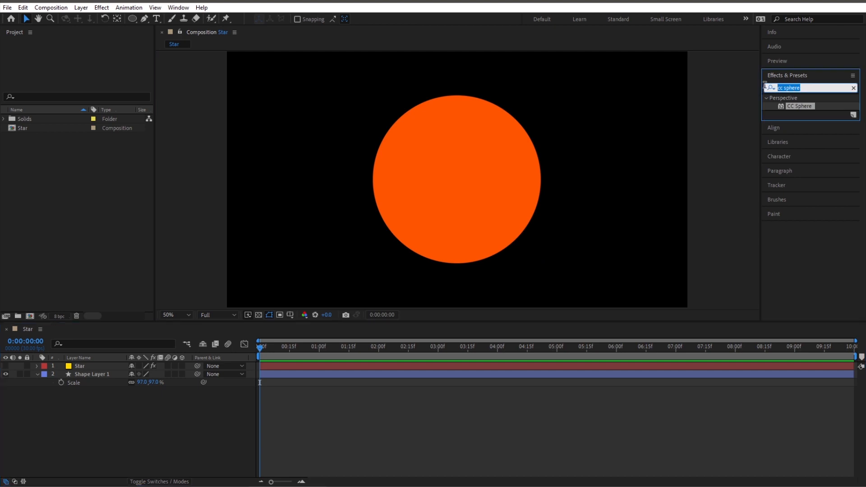
Apply Turbulent Displace to the orange circle and adjust its Evolution.
{"action": "type", "text": "turb"}
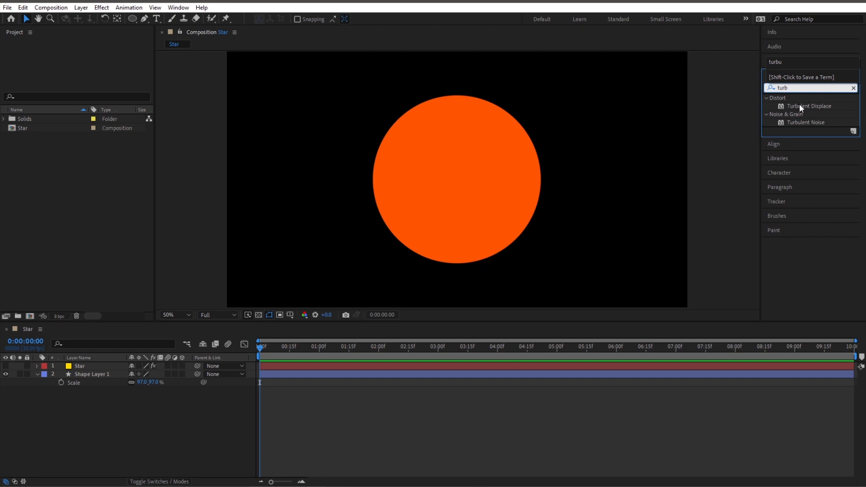
{"action": "left_click", "coordinate": [92, 374]}
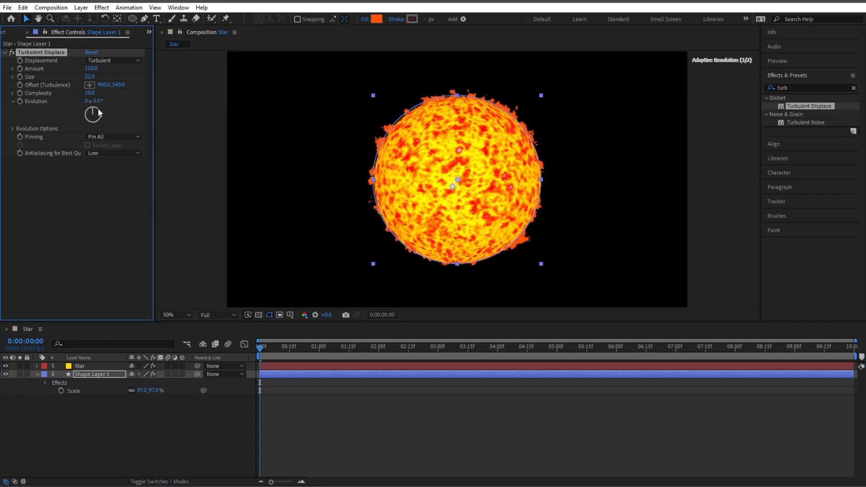
{"action": "left_click_drag", "start_coordinate": [93, 114], "coordinate": [93, 115]}
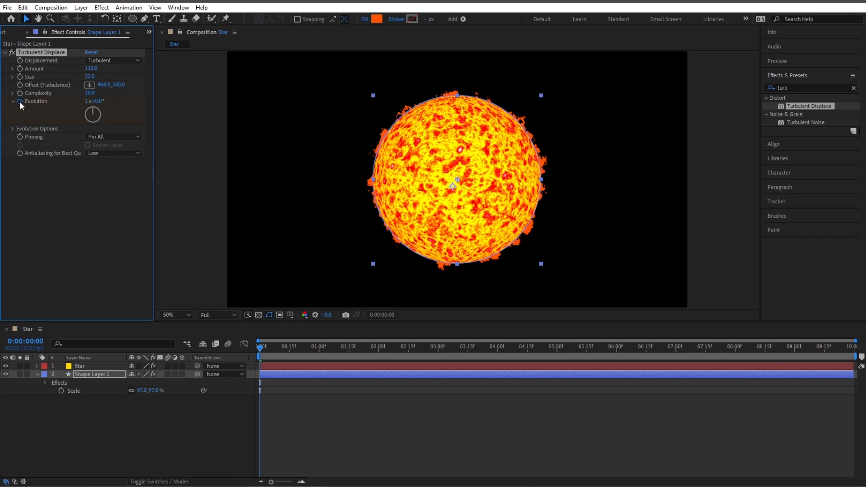
Keyframe Turbulent Displace Evolution from 1x to 4x, then preview from the start.
{"action": "left_click", "coordinate": [808, 349]}
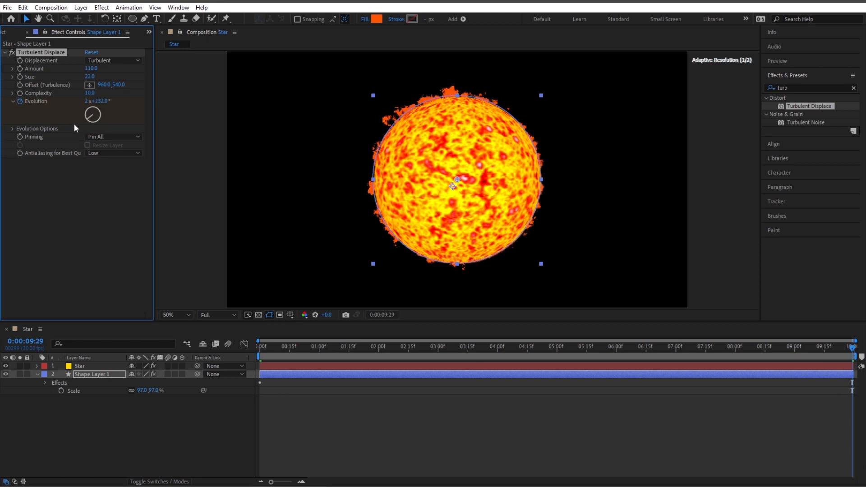
{"action": "left_click_drag", "start_coordinate": [95, 116], "coordinate": [89, 108]}
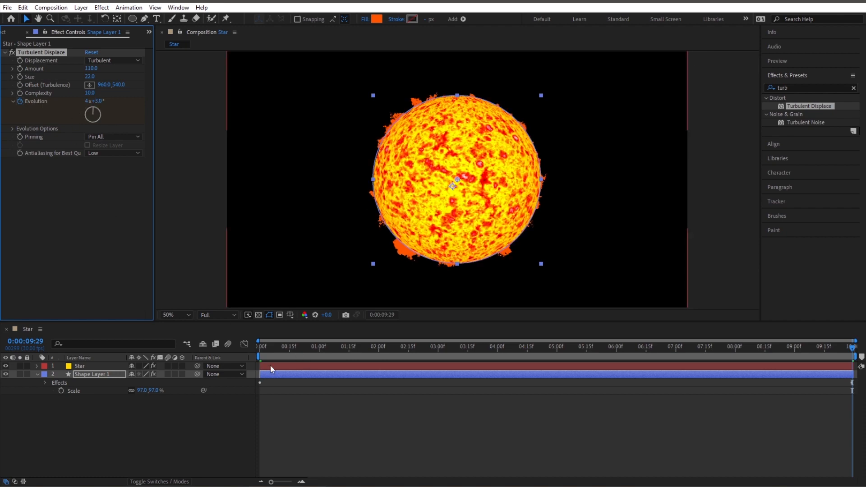
{"action": "left_click", "coordinate": [259, 347]}
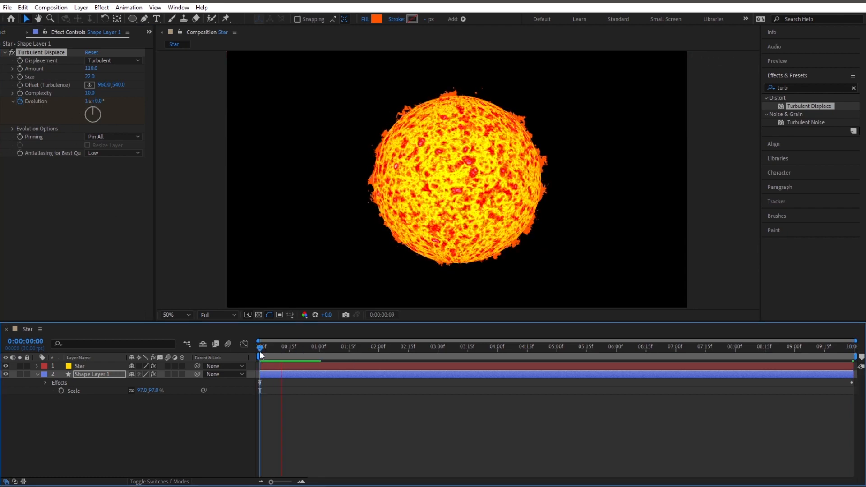
{"action": "left_click", "coordinate": [260, 354]}
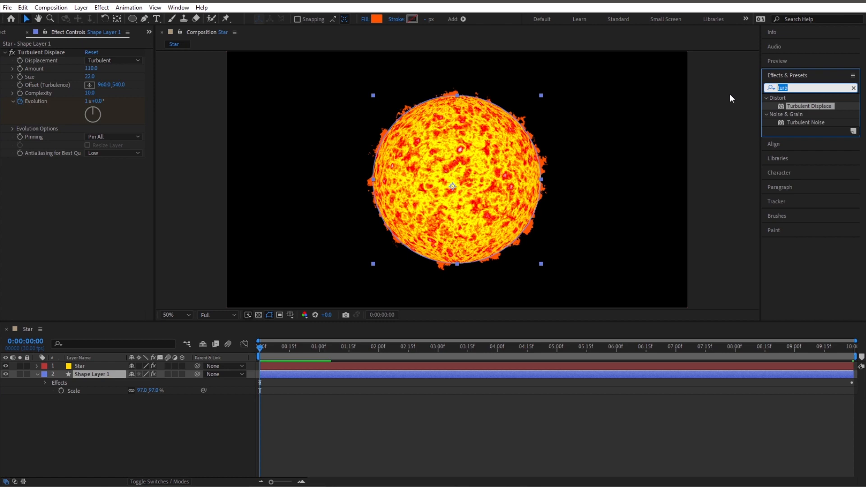
Apply Glow (threshold 35.3%, radius 73, intensity 2.3) and scale the sun to 96%.
{"action": "type", "text": "glow"}
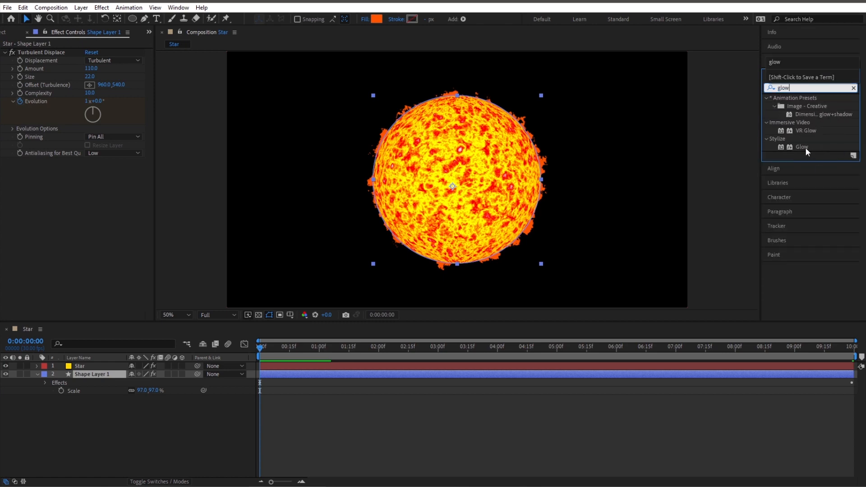
{"action": "double_click", "coordinate": [802, 148]}
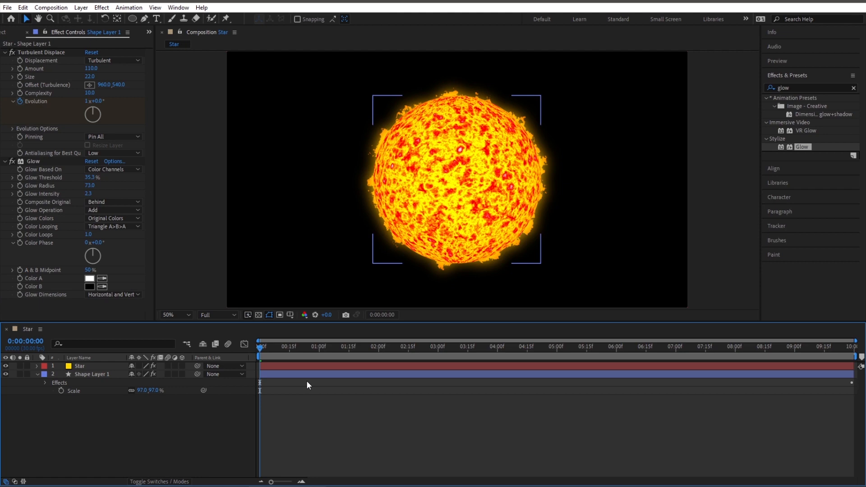
{"action": "left_click", "coordinate": [283, 346]}
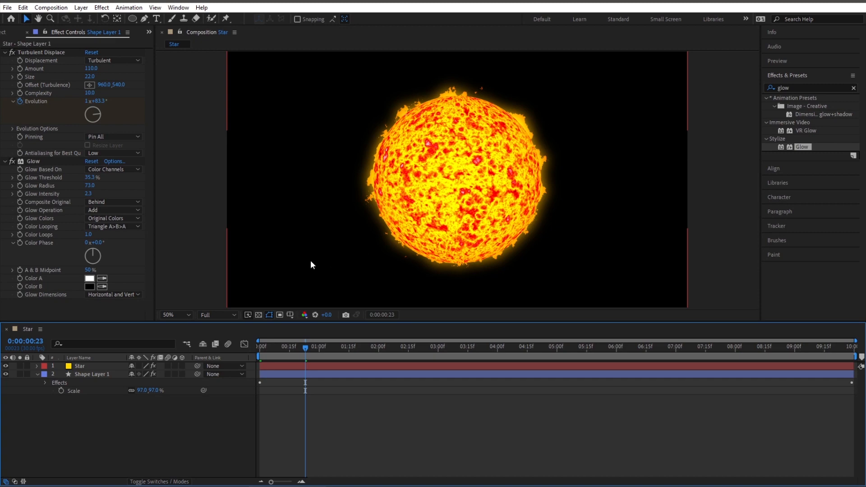
{"action": "left_click", "coordinate": [91, 374]}
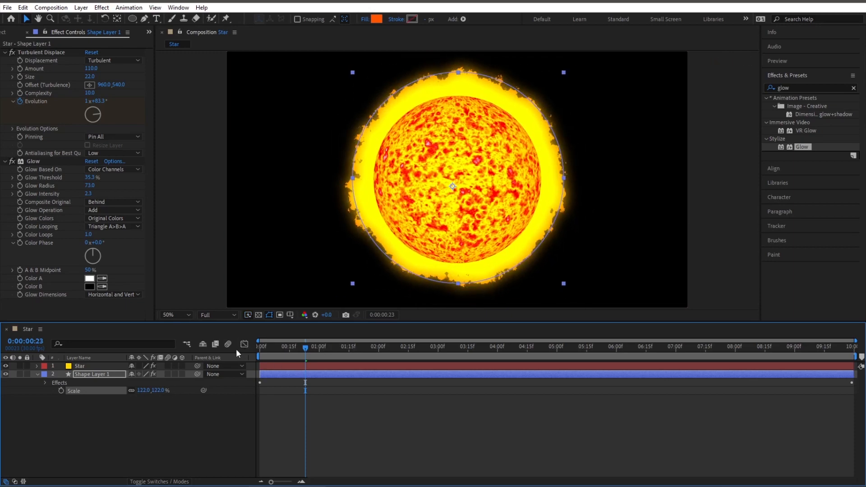
{"action": "left_click_drag", "start_coordinate": [160, 391], "coordinate": [152, 391]}
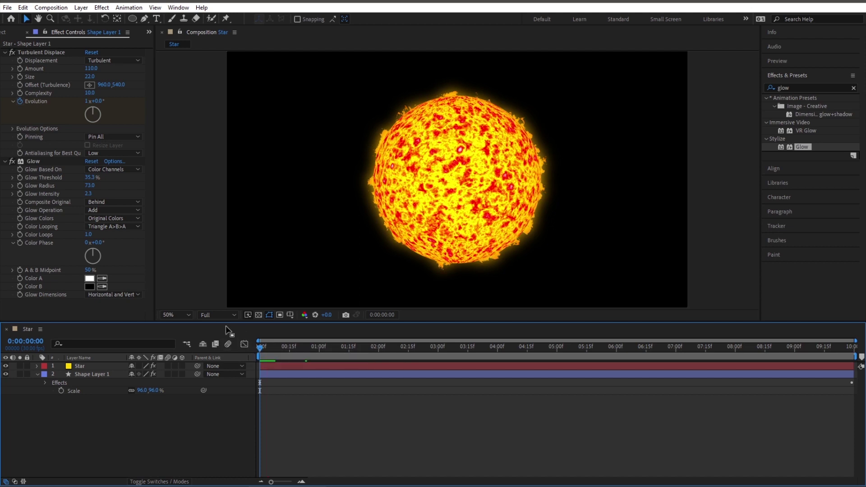
{"action": "mouse_move", "coordinate": [642, 73]}
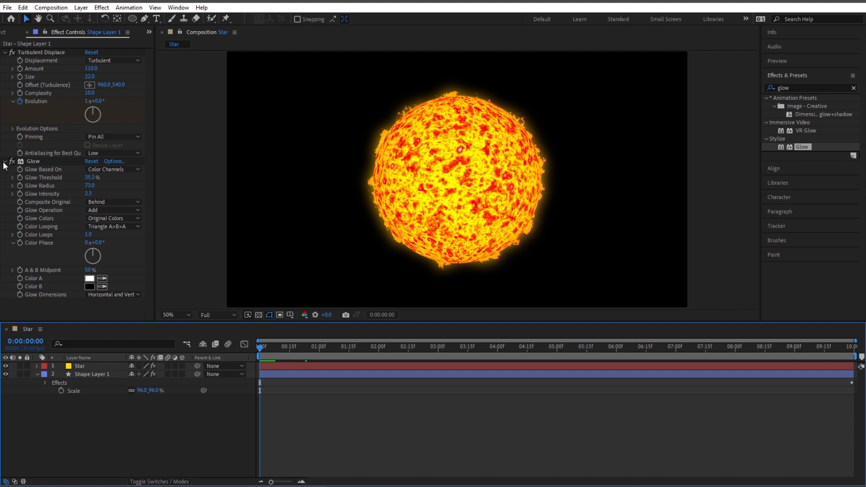
Duplicate the Glow, basing Glow 2 on Alpha Channel with radius 625.
{"action": "left_click", "coordinate": [4, 161]}
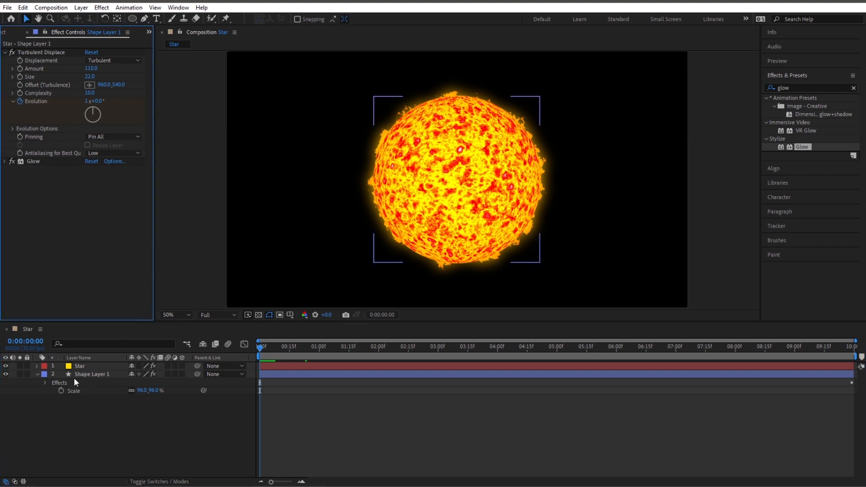
{"action": "left_click", "coordinate": [92, 374]}
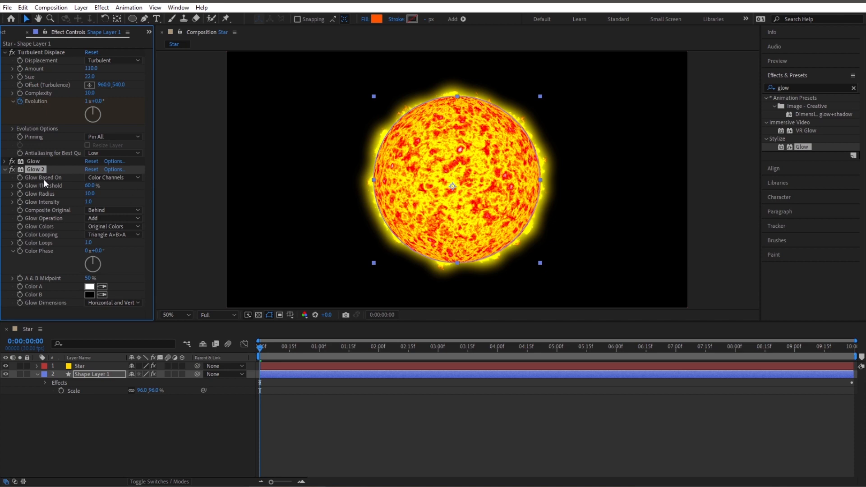
{"action": "left_click", "coordinate": [113, 178]}
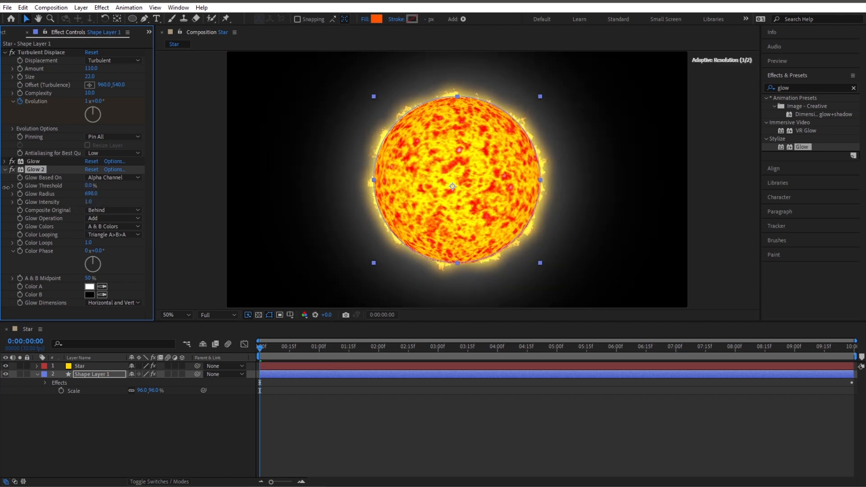
{"action": "left_click_drag", "start_coordinate": [90, 185], "coordinate": [86, 193]}
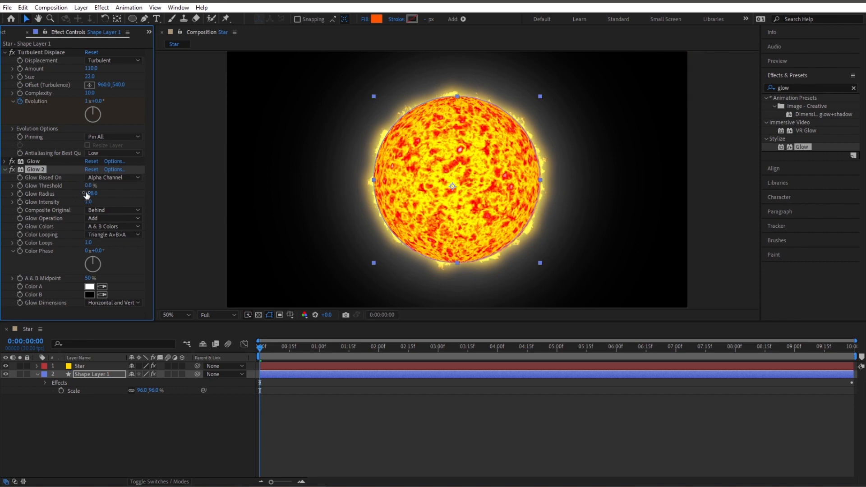
Set Glow 2's Color A and Color B to red.
{"action": "left_click", "coordinate": [89, 286]}
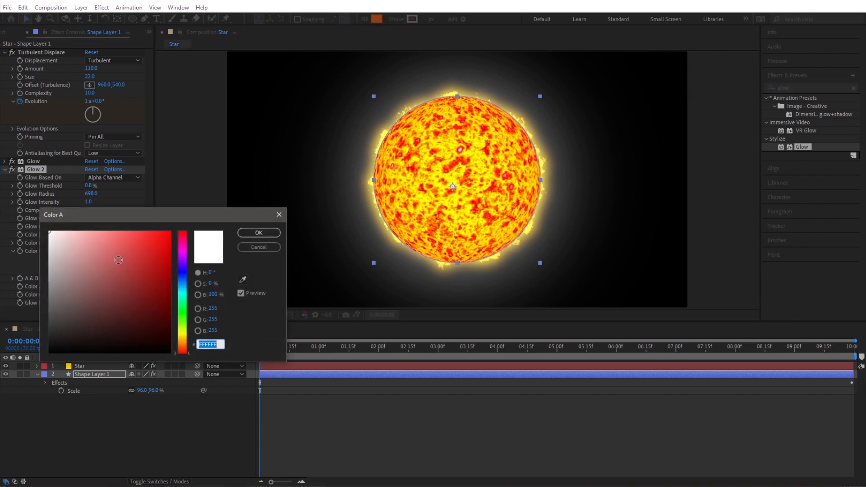
{"action": "left_click", "coordinate": [259, 233]}
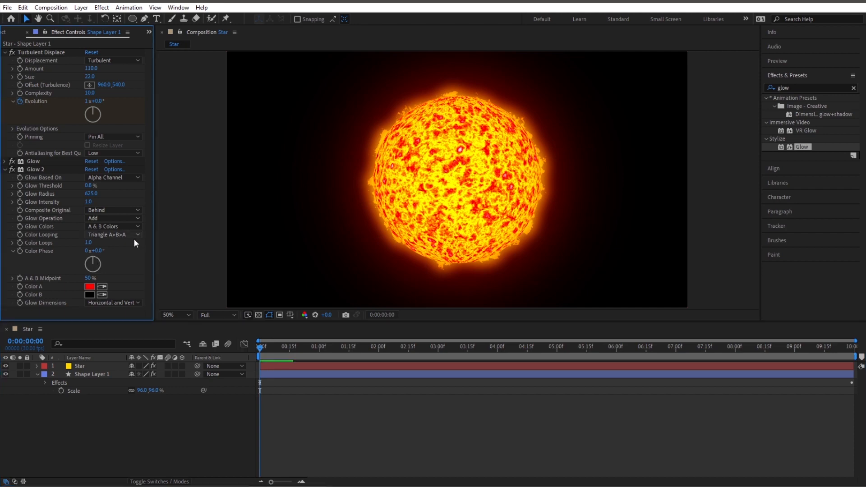
{"action": "left_click", "coordinate": [91, 294]}
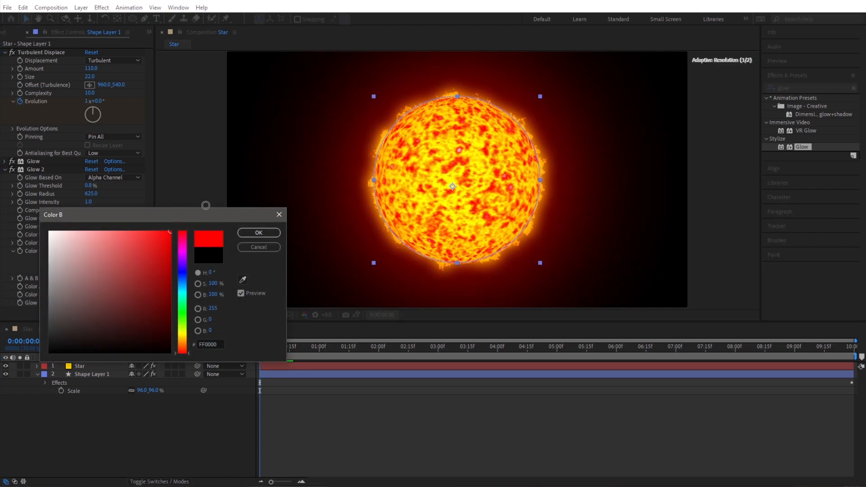
{"action": "left_click", "coordinate": [259, 232]}
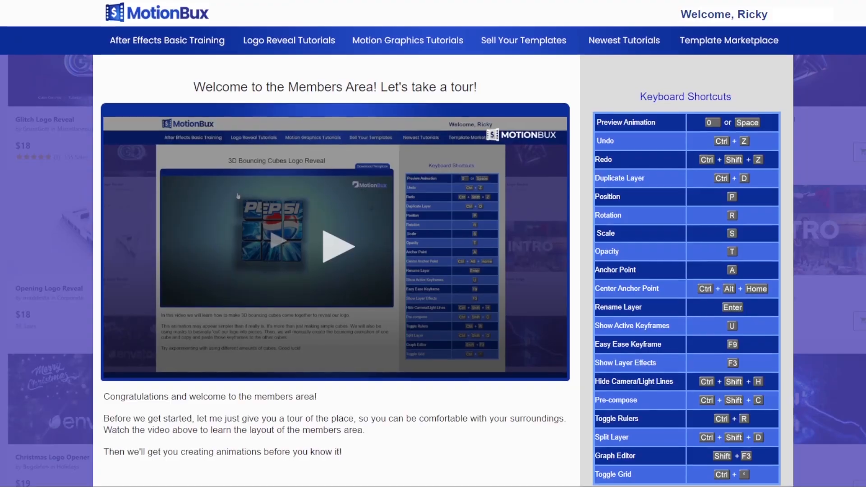
Scroll the MotionBux members page down to Newest Tutorials and the footer.
{"action": "scroll", "scroll_direction": "down", "scroll_amount": 3}
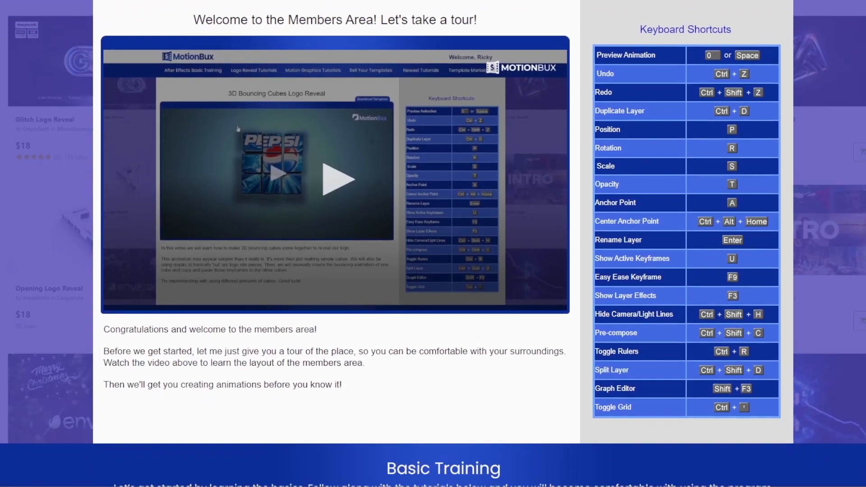
{"action": "scroll", "scroll_direction": "down", "scroll_amount": 3}
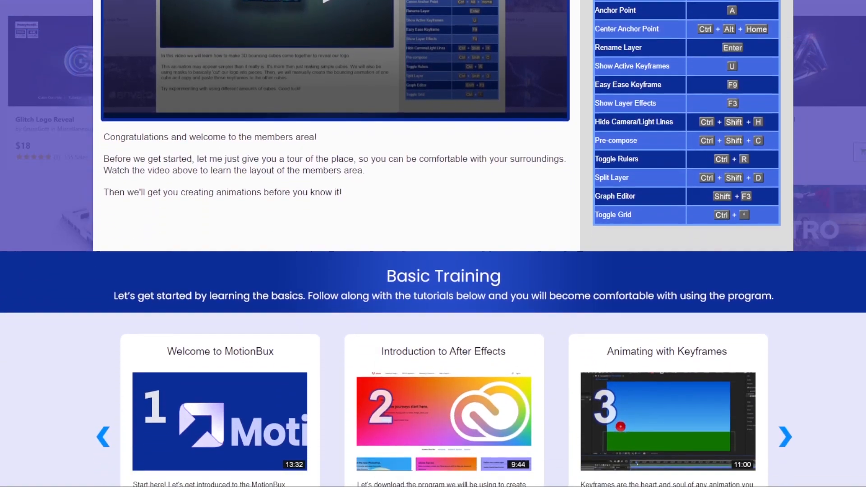
{"action": "scroll", "scroll_direction": "down", "scroll_amount": 3}
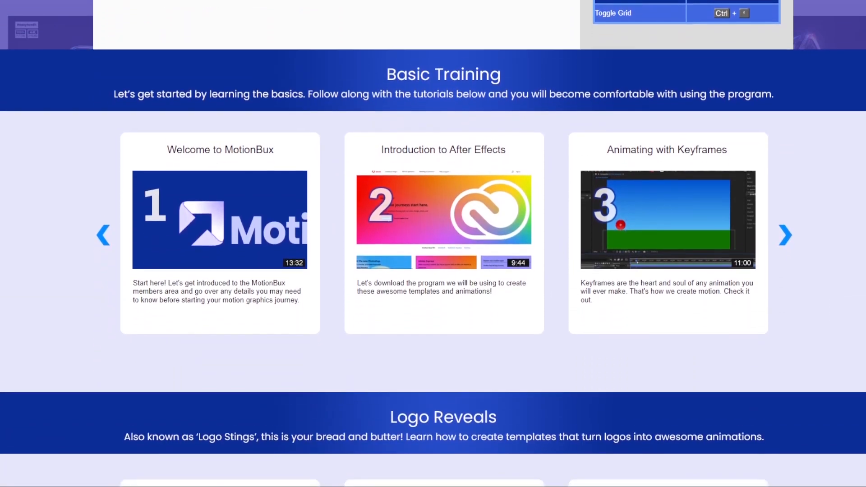
{"action": "scroll", "scroll_direction": "down", "scroll_amount": 3}
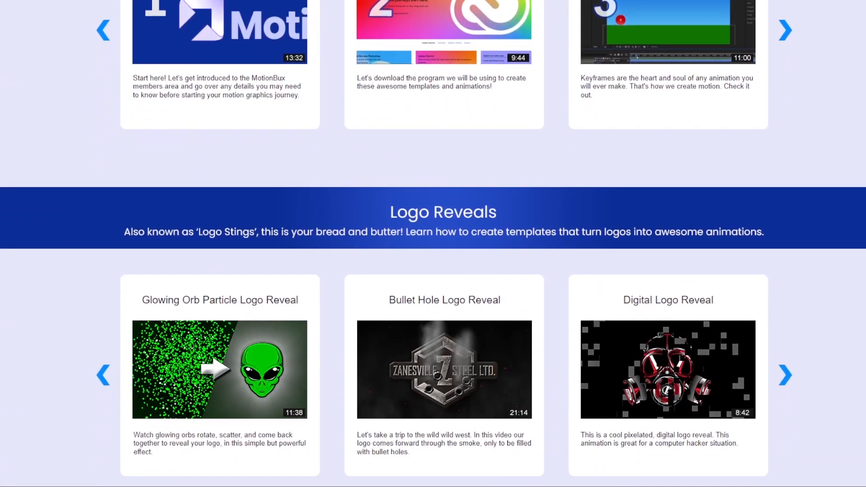
{"action": "scroll", "scroll_direction": "down", "scroll_amount": 3}
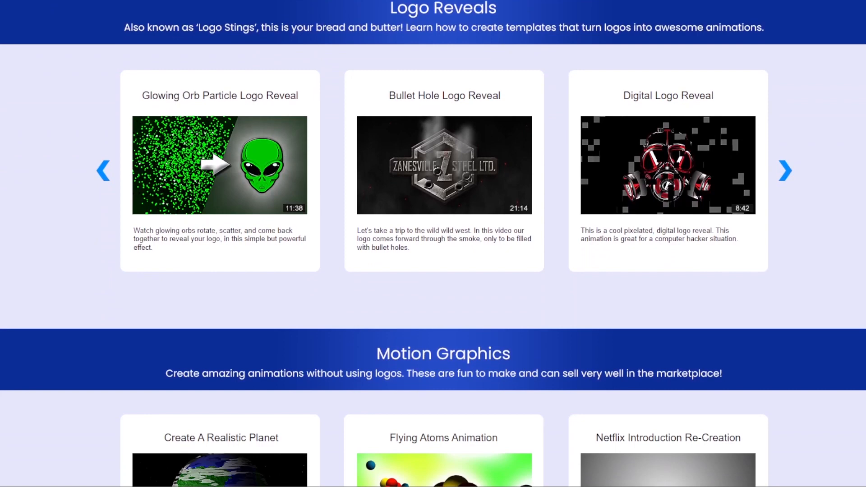
{"action": "scroll", "scroll_direction": "down", "scroll_amount": 3}
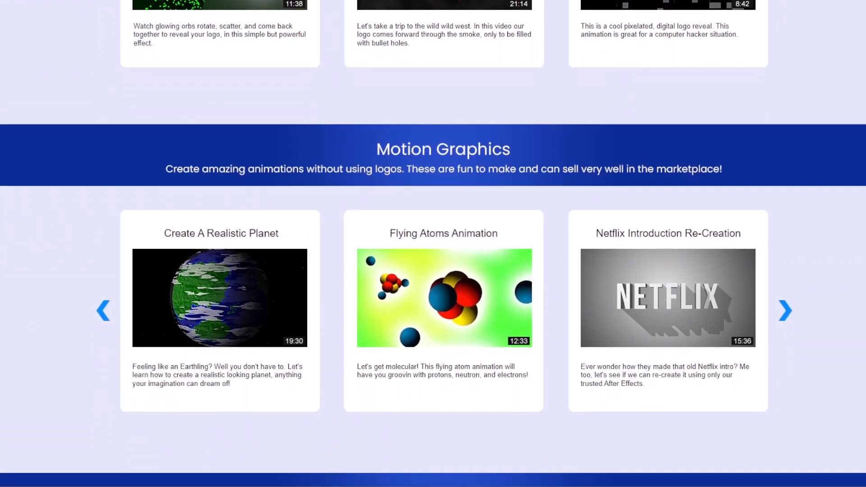
{"action": "scroll", "scroll_direction": "down", "scroll_amount": 3}
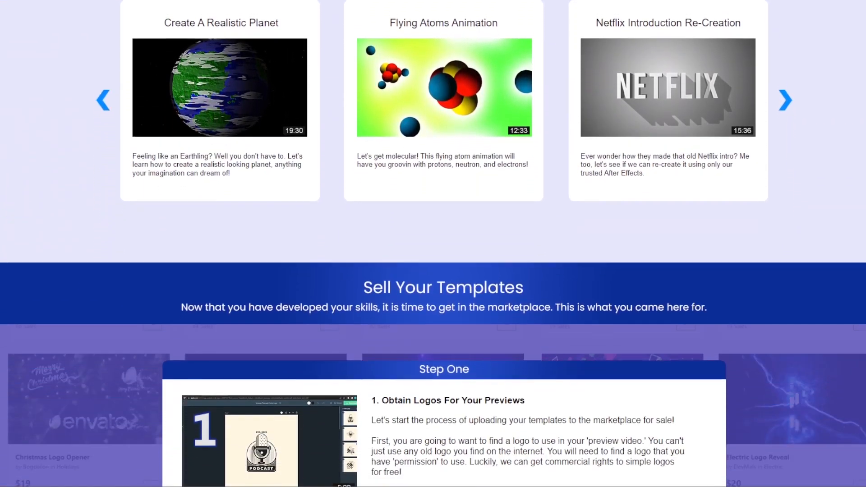
{"action": "scroll", "scroll_direction": "down", "scroll_amount": 3}
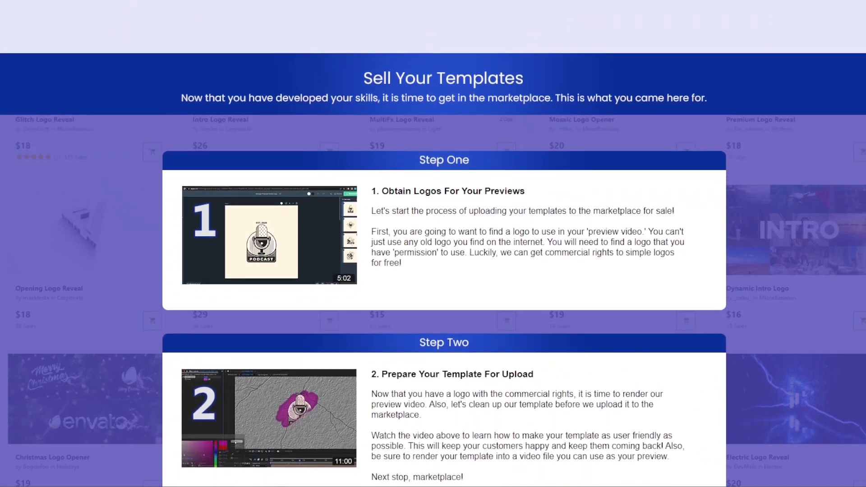
{"action": "scroll", "scroll_direction": "down", "scroll_amount": 3}
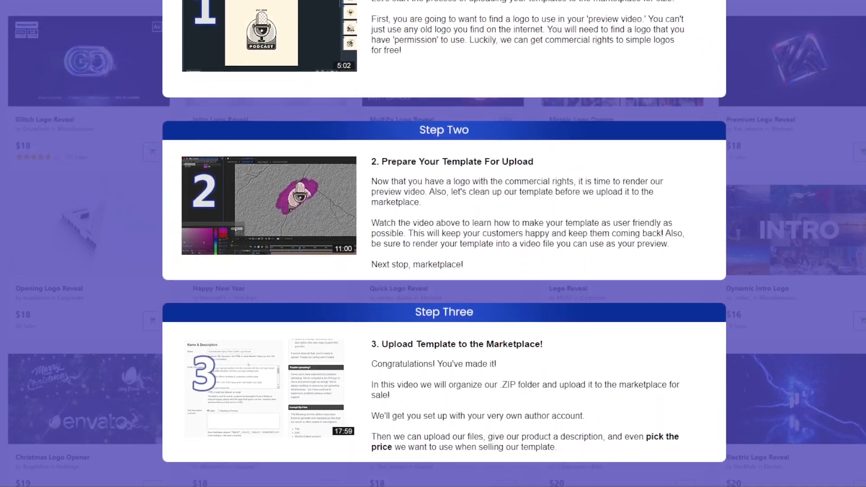
{"action": "scroll", "scroll_direction": "down", "scroll_amount": 3}
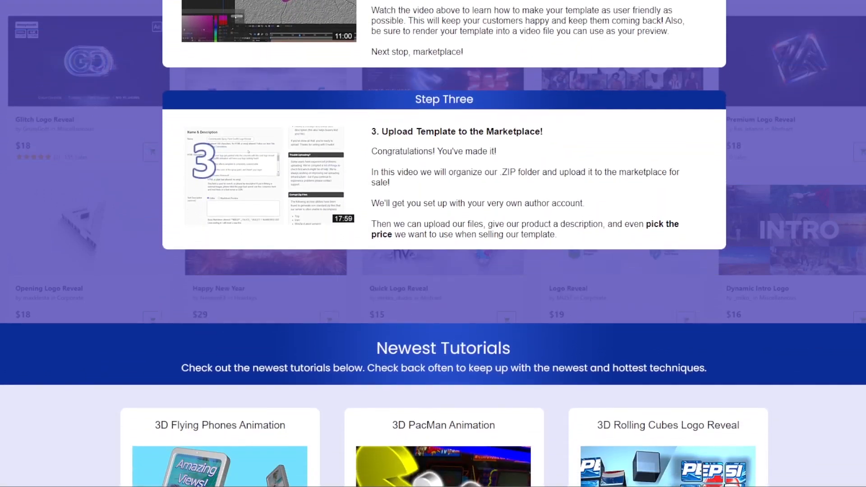
{"action": "scroll", "scroll_direction": "down", "scroll_amount": 3}
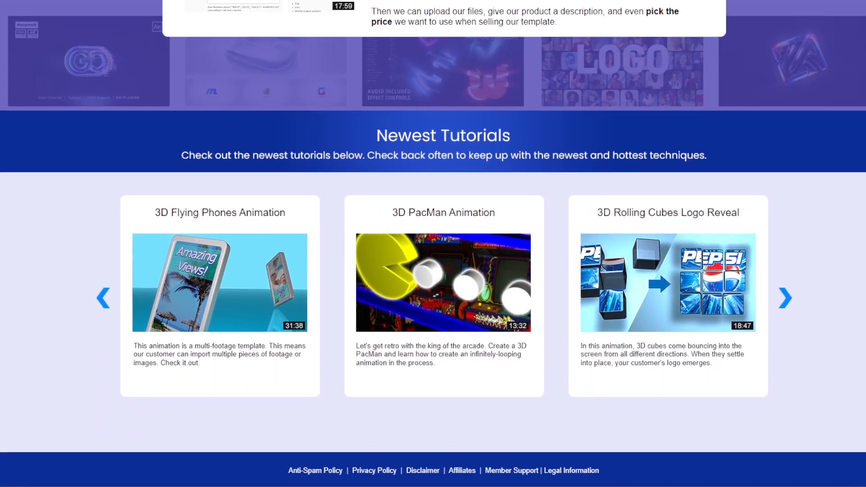
{"action": "scroll", "scroll_direction": "down", "scroll_amount": 3}
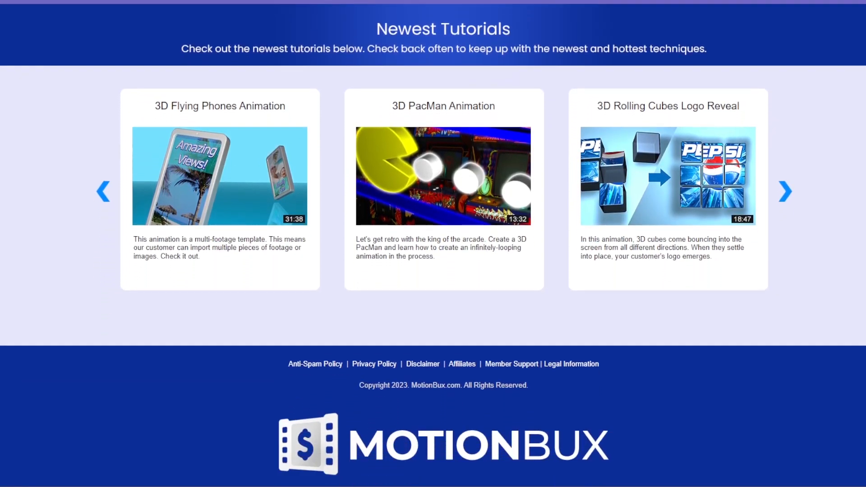